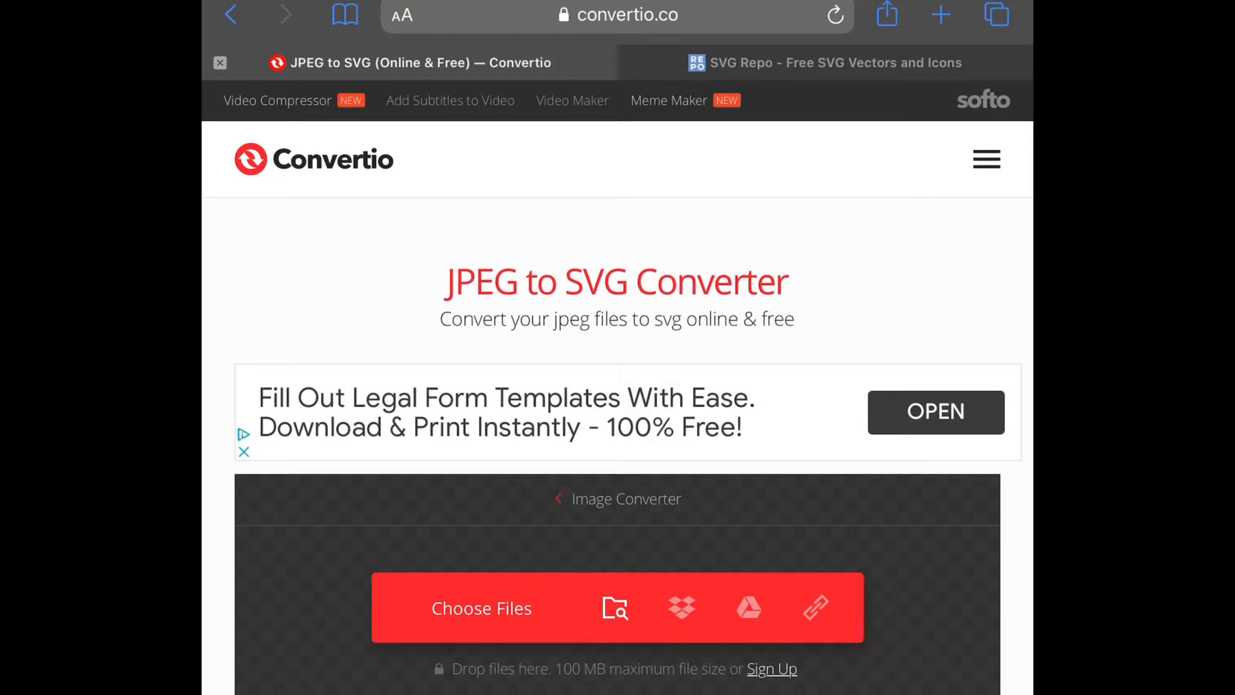
# Step: Scroll the Convertio JPEG to SVG page, then switch to the SVG Repo seahorse tab
pyautogui.scroll(-3)
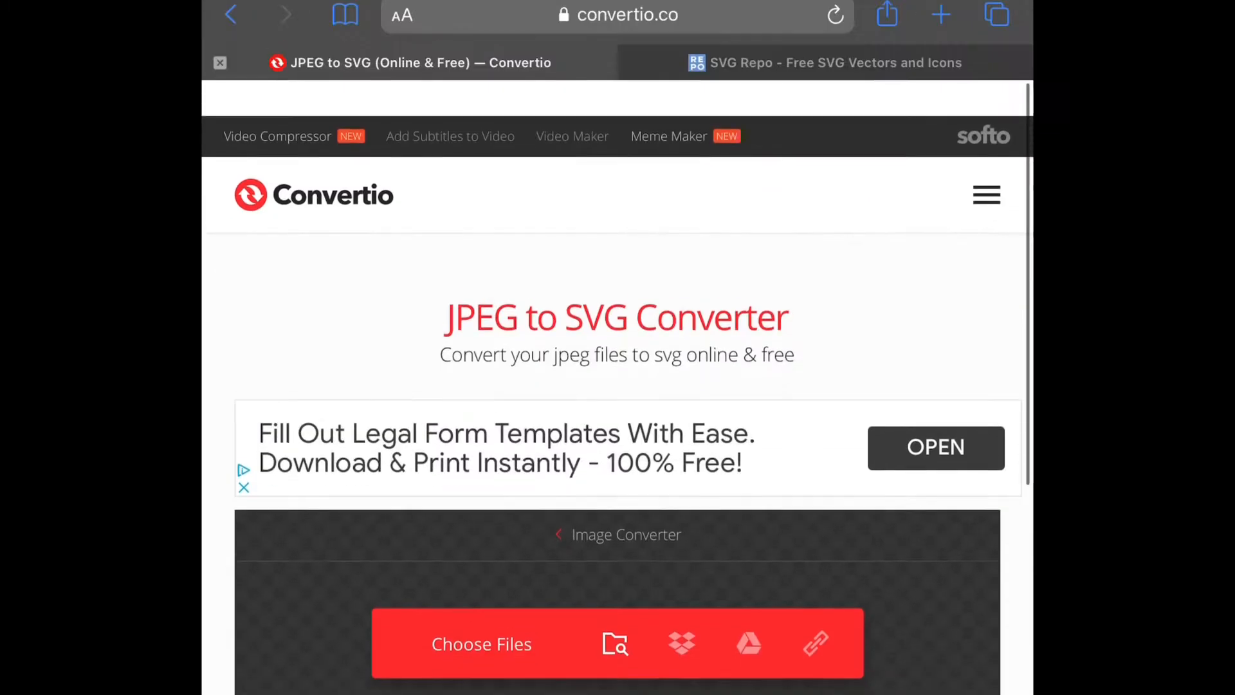
pyautogui.click(823, 63)
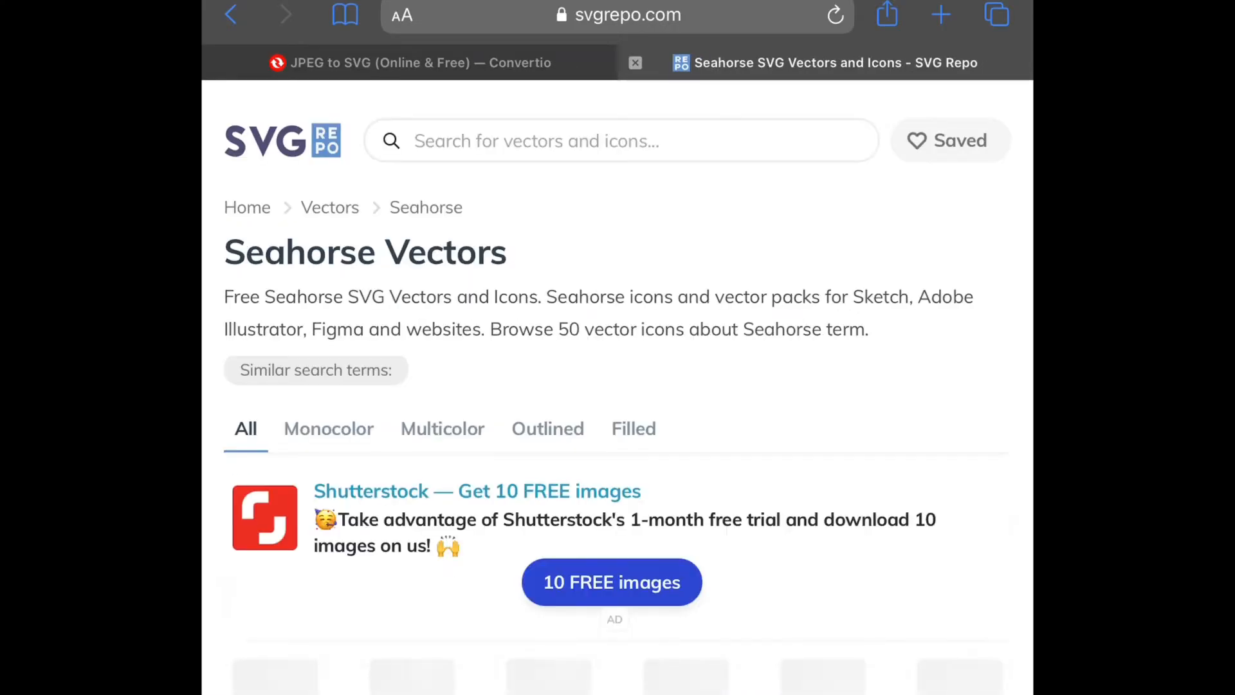
# Step: Browse the Seahorse Vectors results and the Seahorse Silhouette page toward Download SVG
pyautogui.scroll(-3)
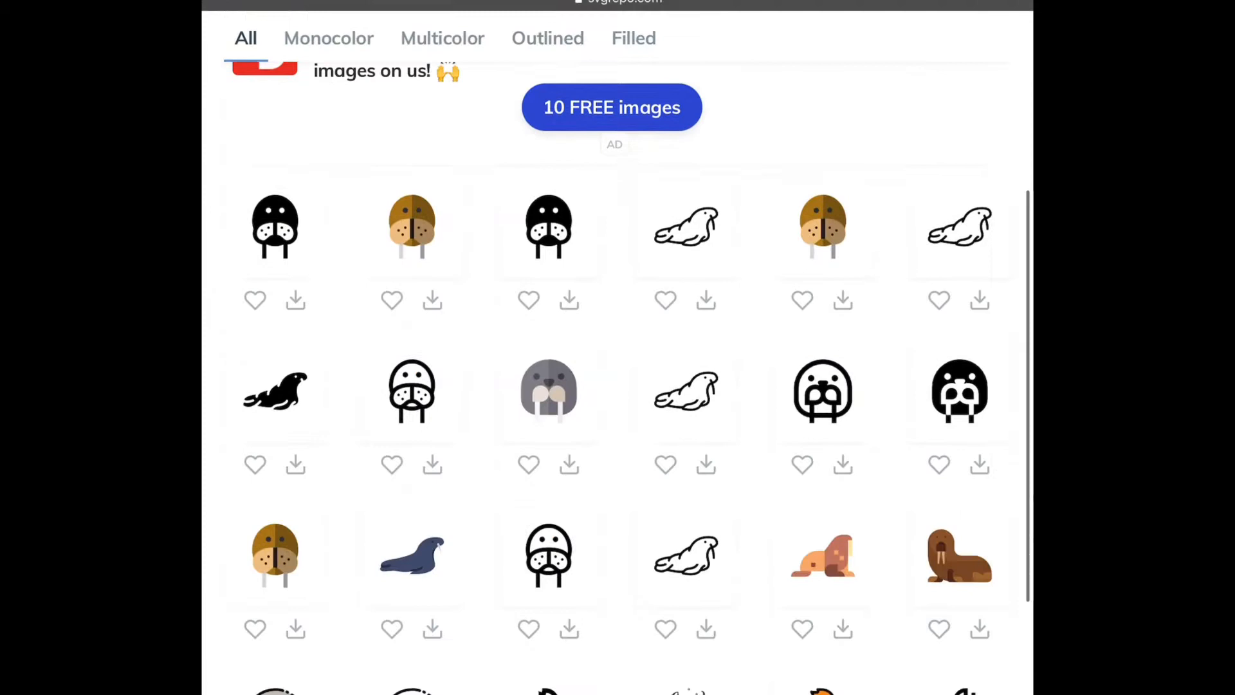
pyautogui.scroll(-3)
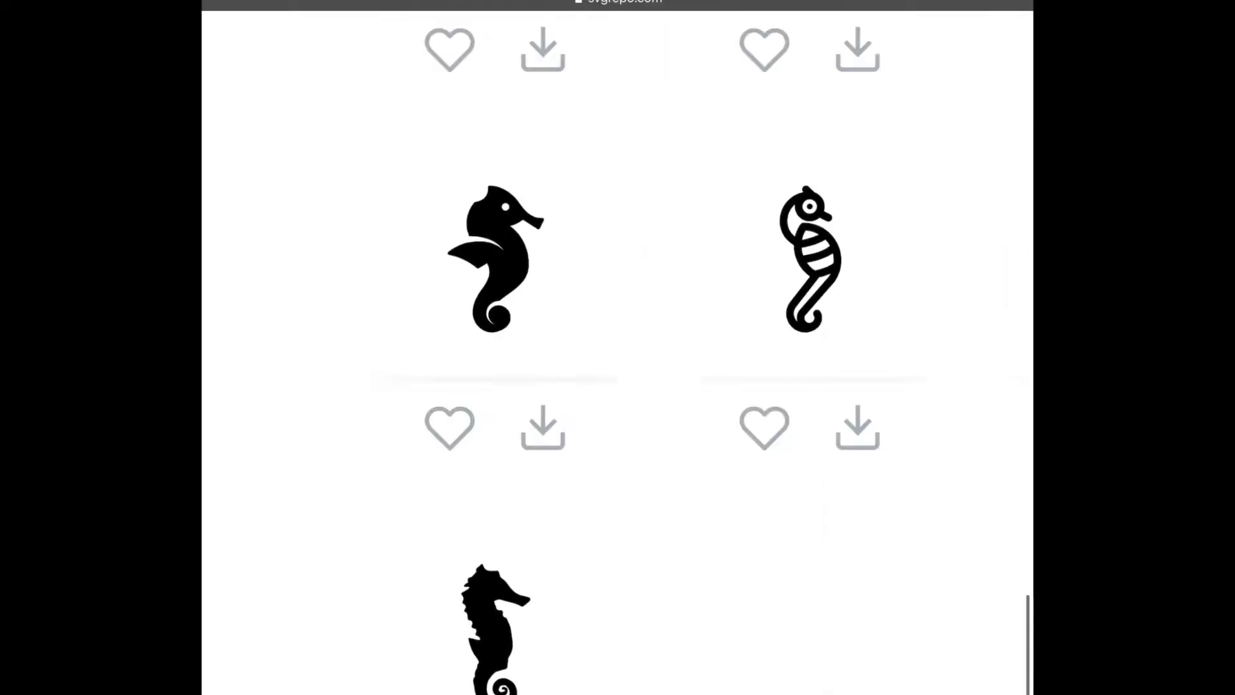
pyautogui.scroll(3)
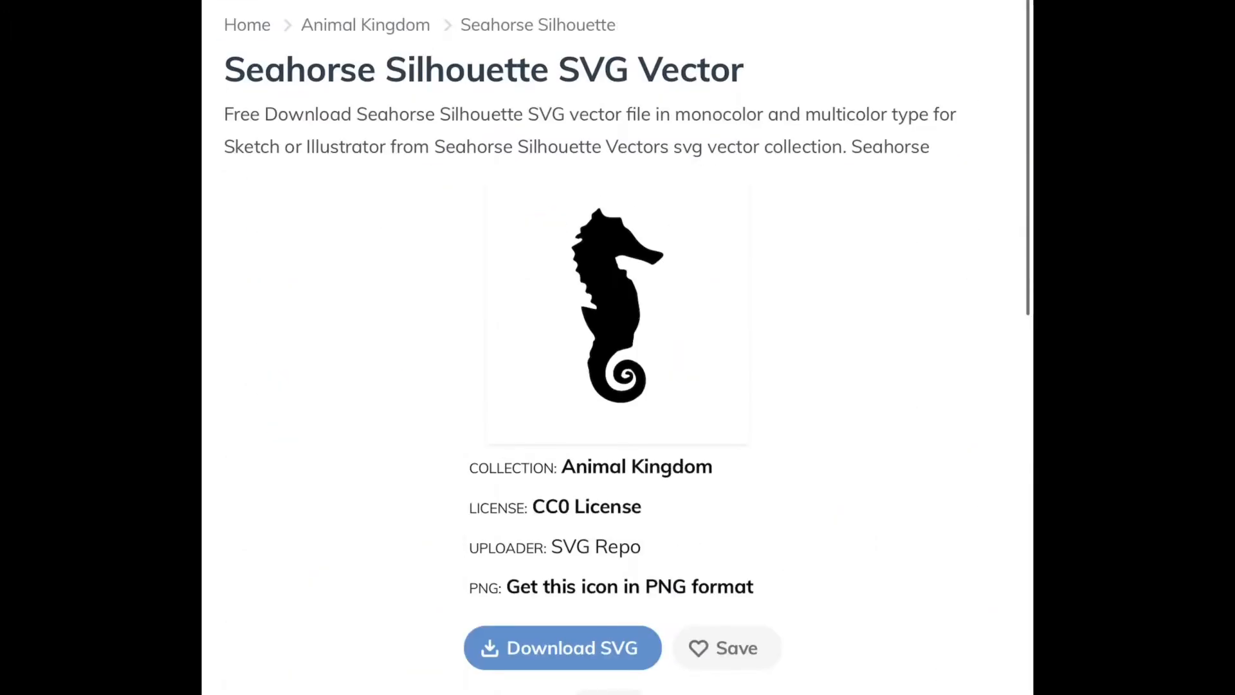
pyautogui.scroll(-3)
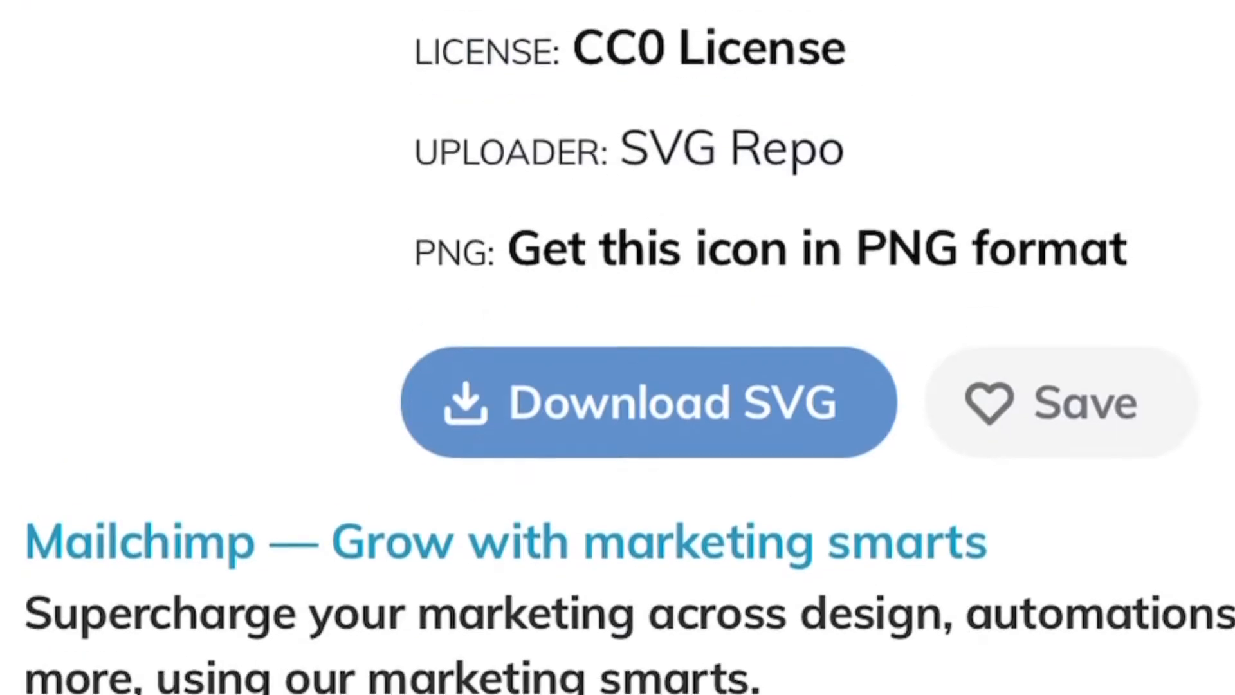
pyautogui.scroll(-3)
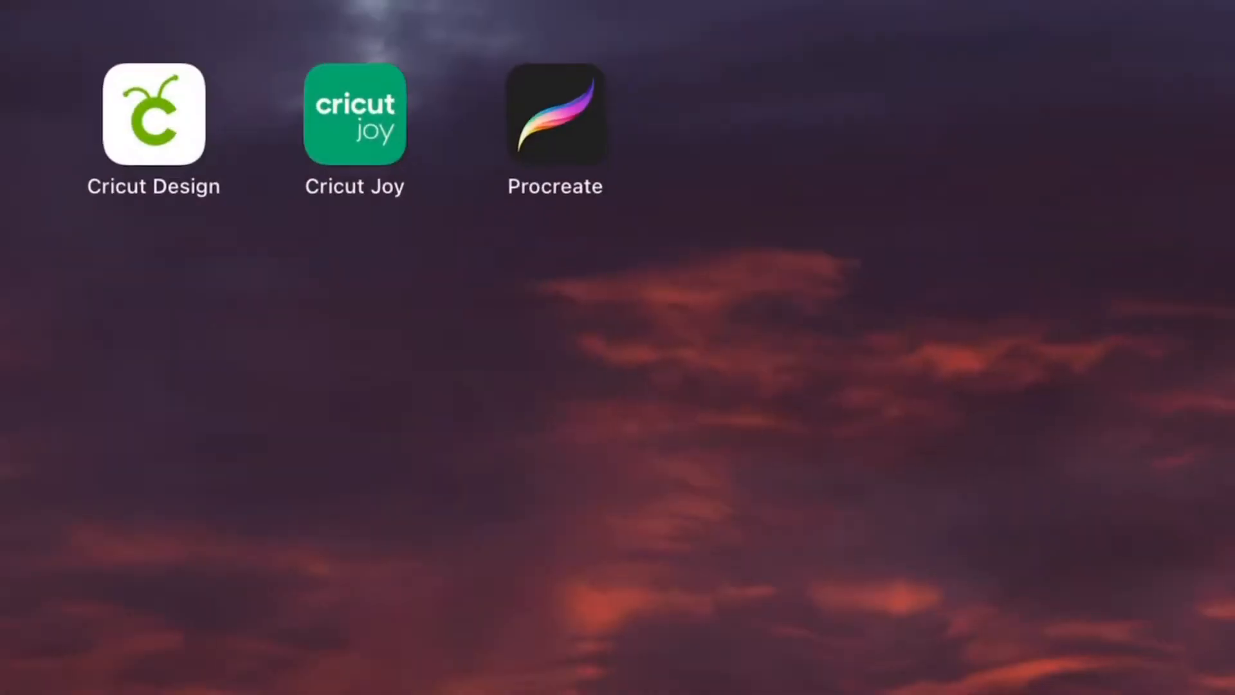
# Step: Launch Cricut Design Space and upload the seahorse silhouette SVG onto the canvas
pyautogui.click(154, 114)
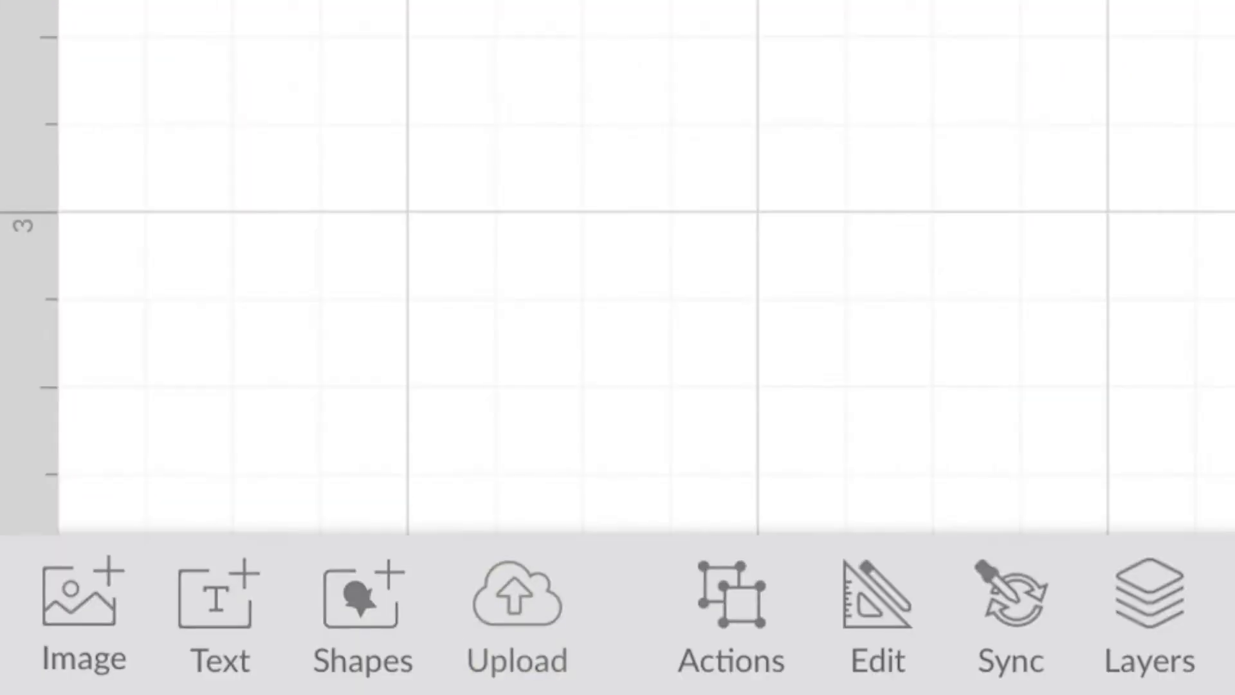
pyautogui.click(81, 599)
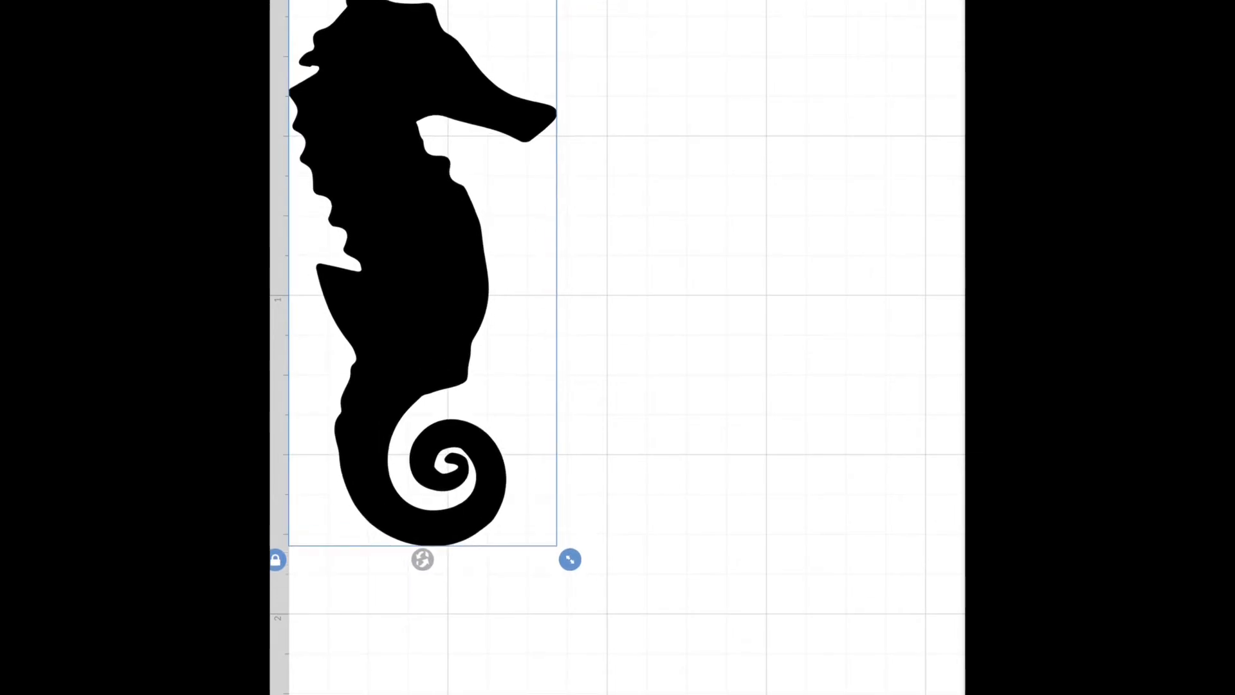
# Step: Preview the seahorse's Draw pen options under Linetype, then set it back to Cut
pyautogui.click(877, 615)
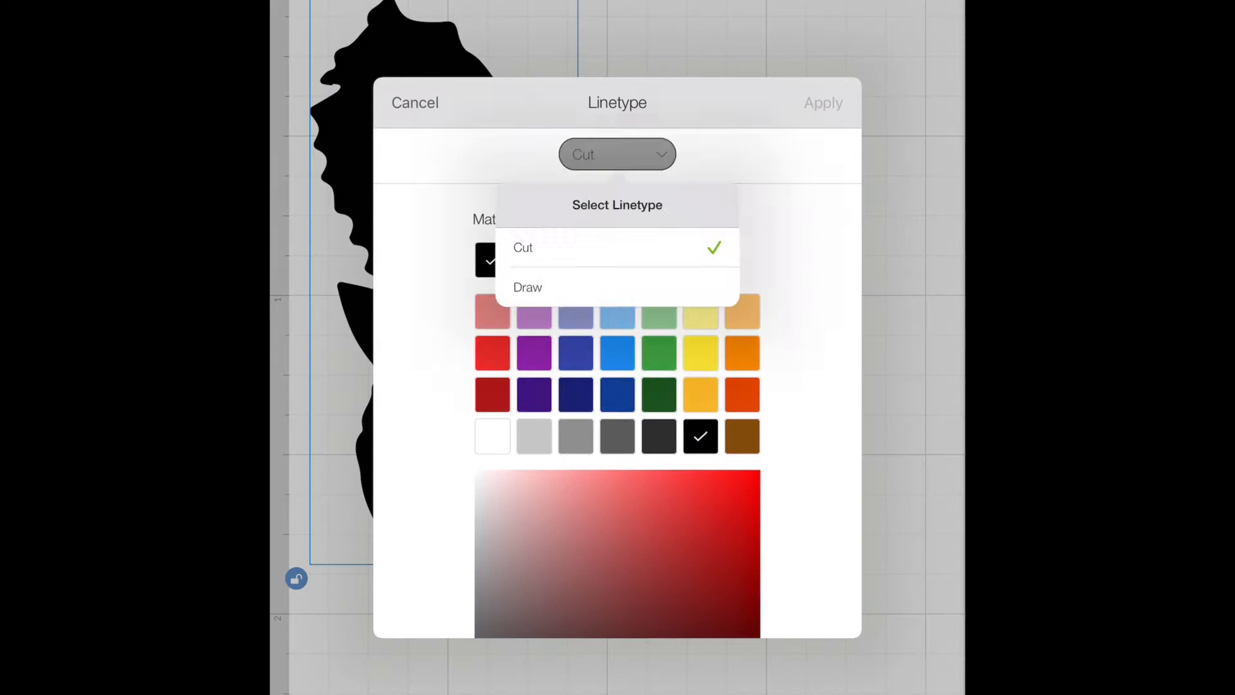
pyautogui.click(527, 286)
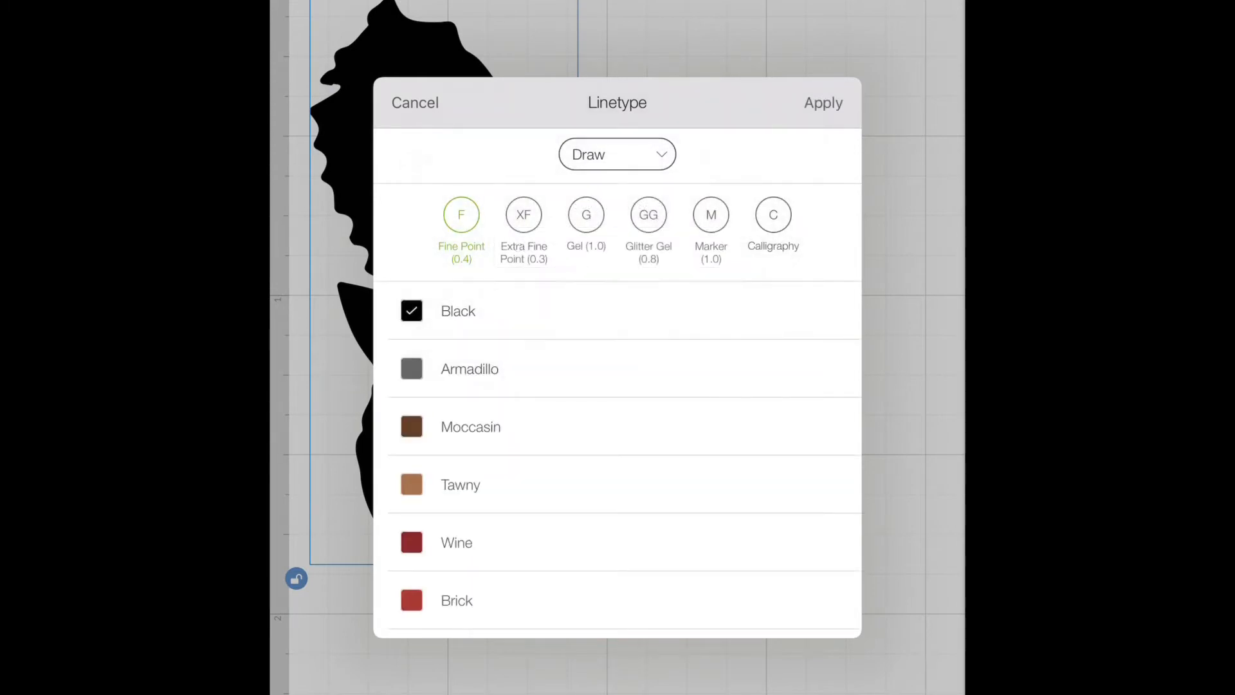
pyautogui.click(617, 154)
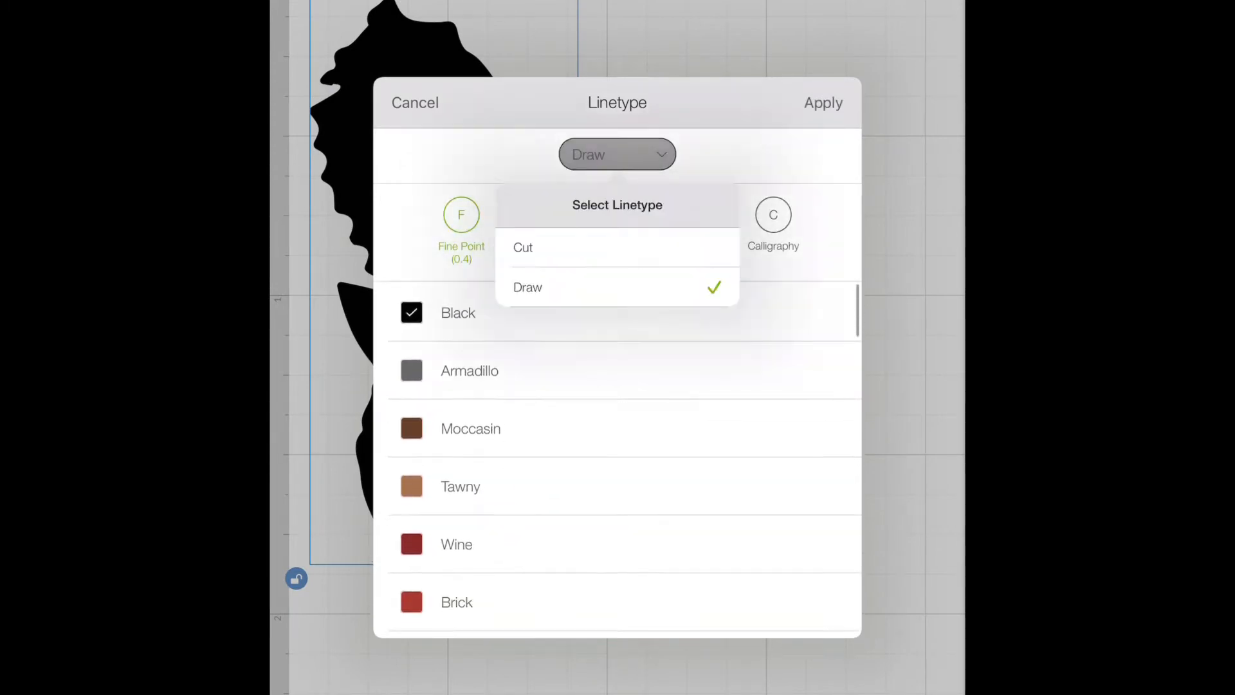
pyautogui.click(522, 247)
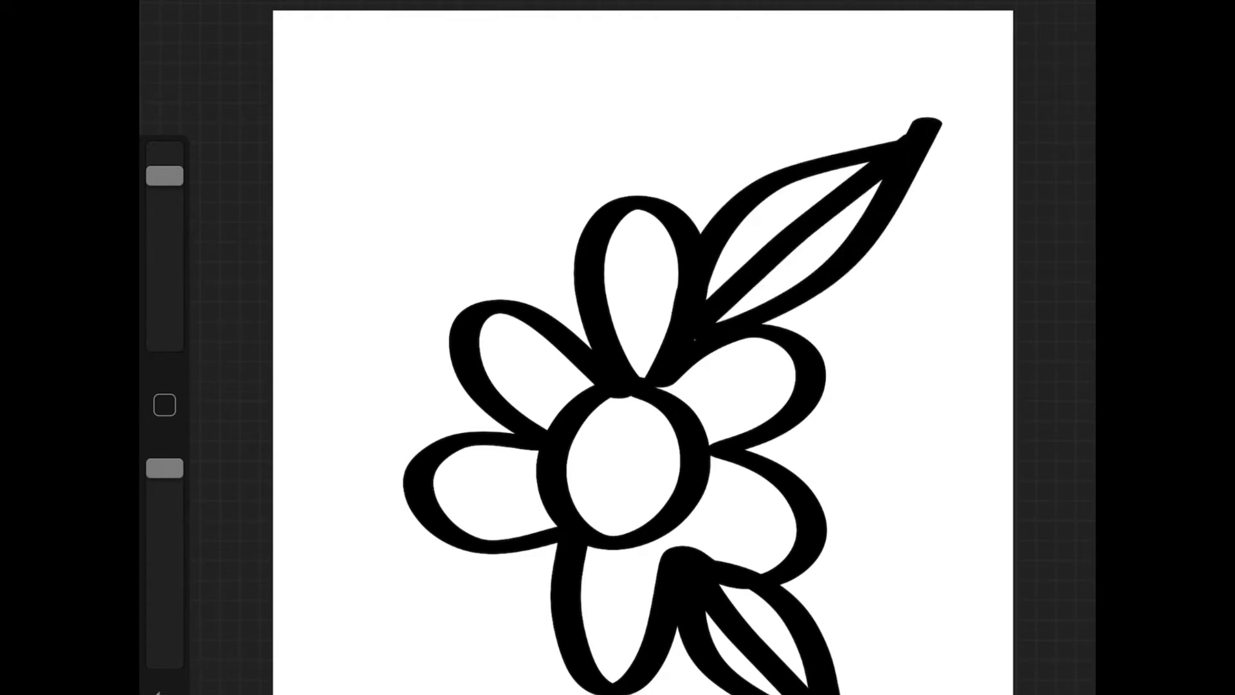
# Step: Share the flower drawing from Procreate's Actions menu as a JPEG image
pyautogui.click(244, 31)
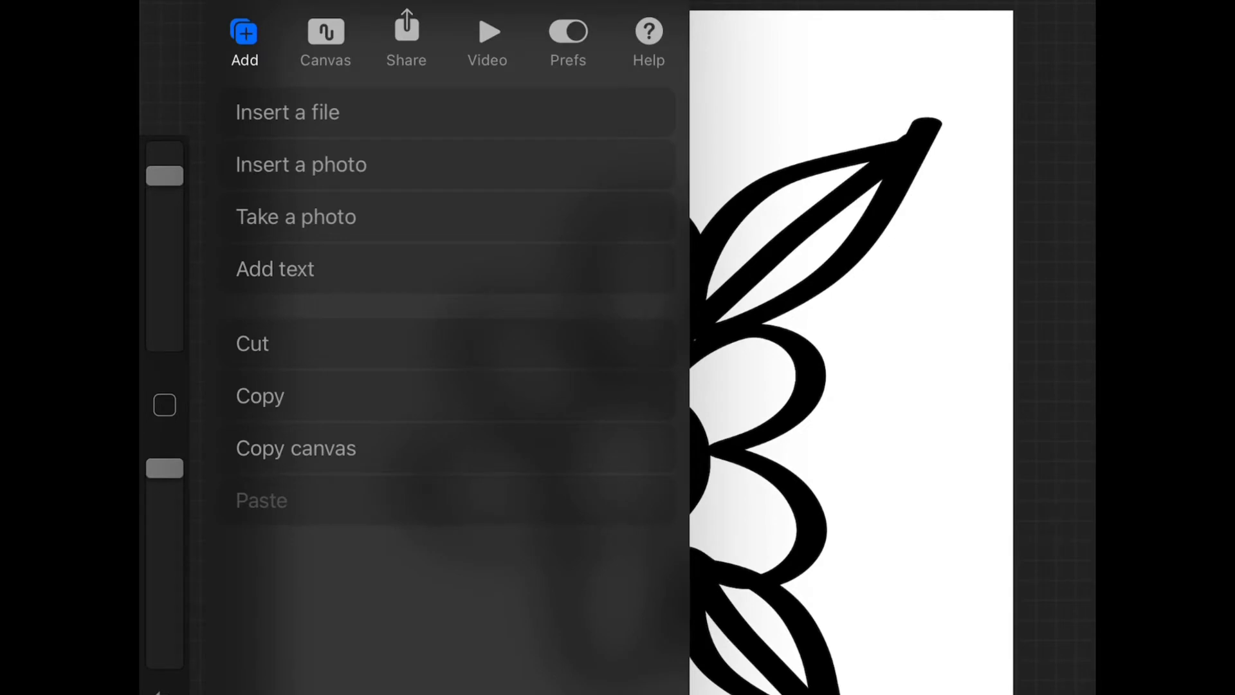
pyautogui.click(406, 36)
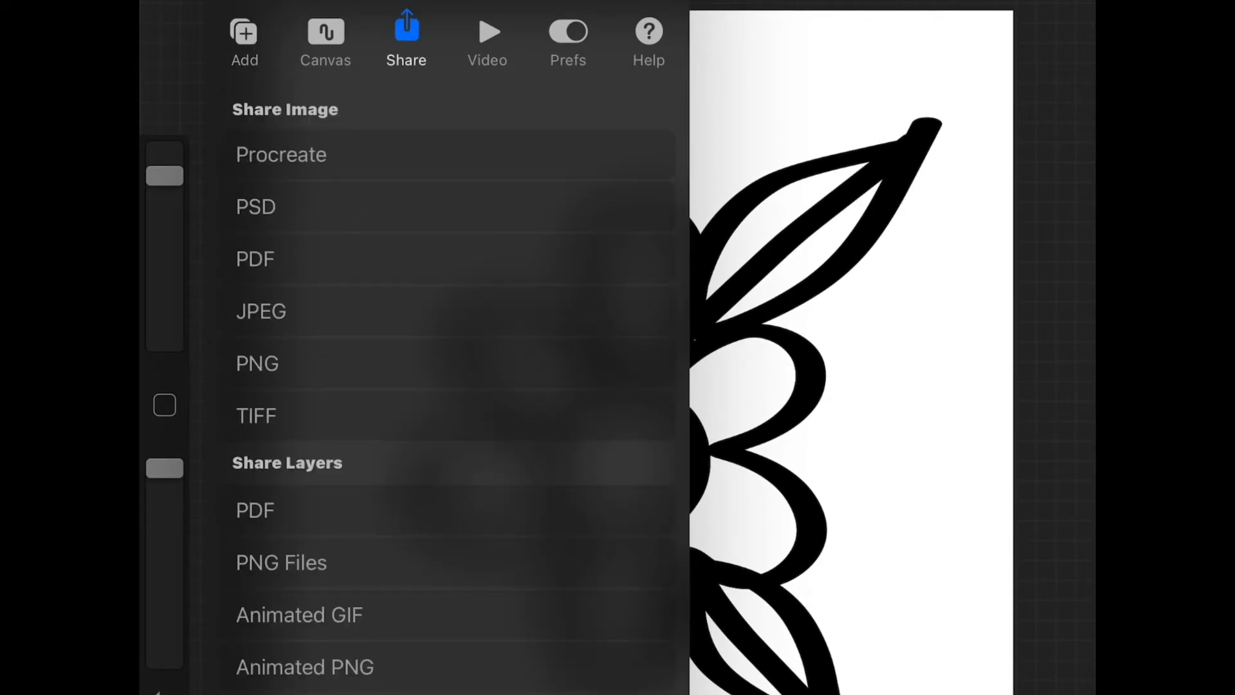
pyautogui.click(260, 312)
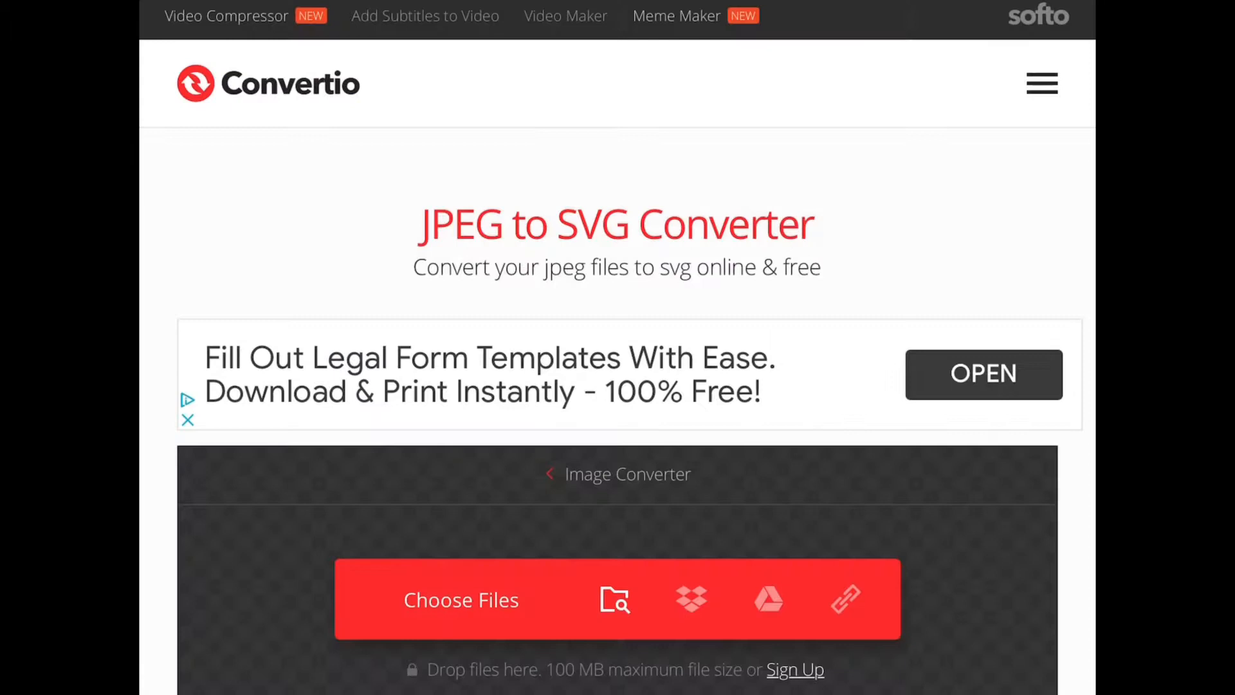
# Step: Add the flower drawing from the photo library to Convertio's JPEG to SVG converter
pyautogui.scroll(-3)
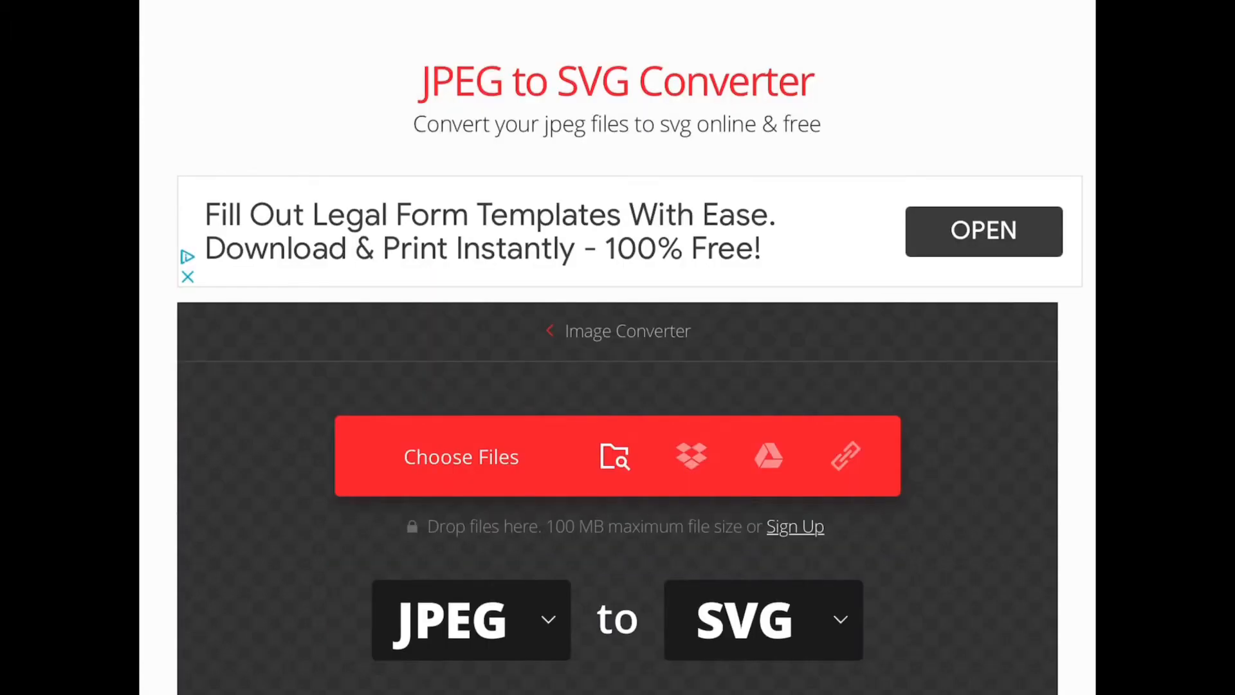
pyautogui.click(461, 457)
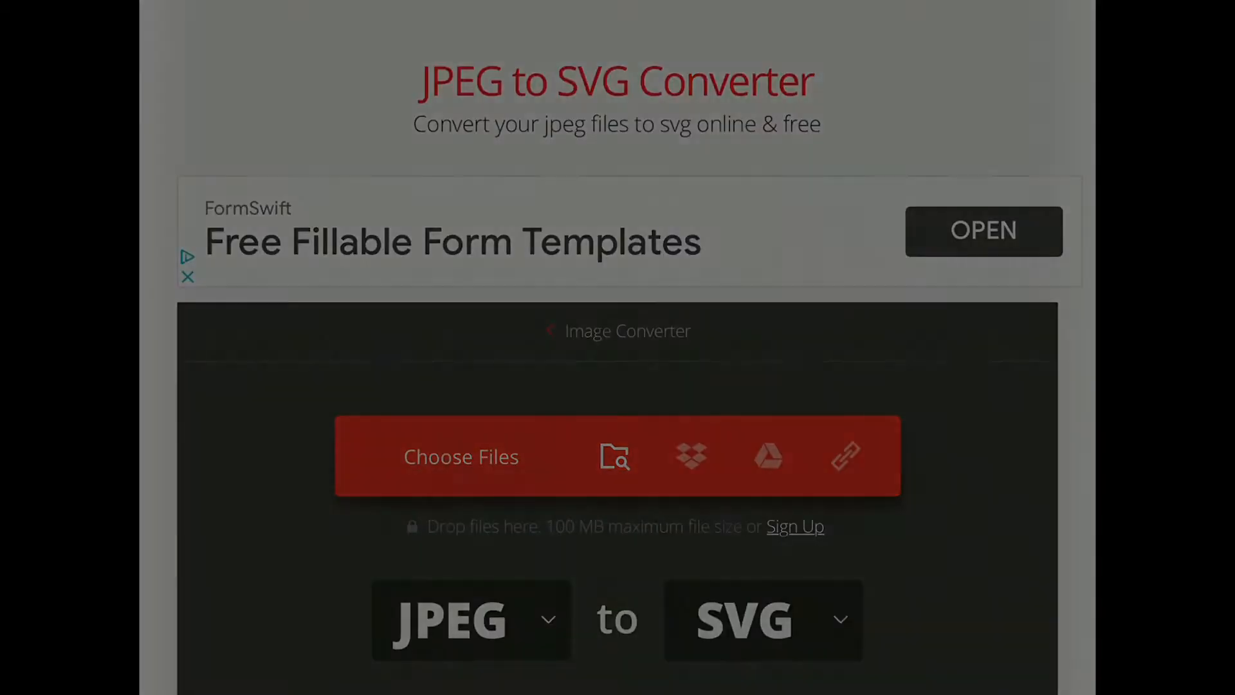
pyautogui.click(461, 457)
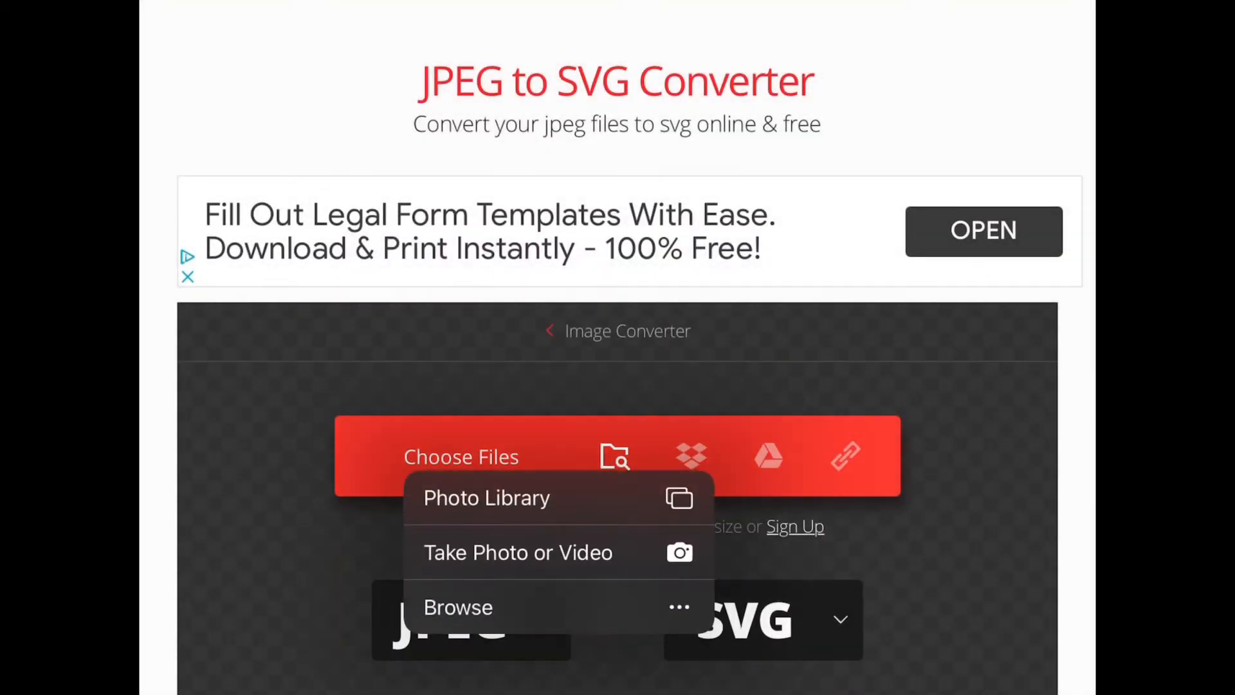
pyautogui.click(487, 497)
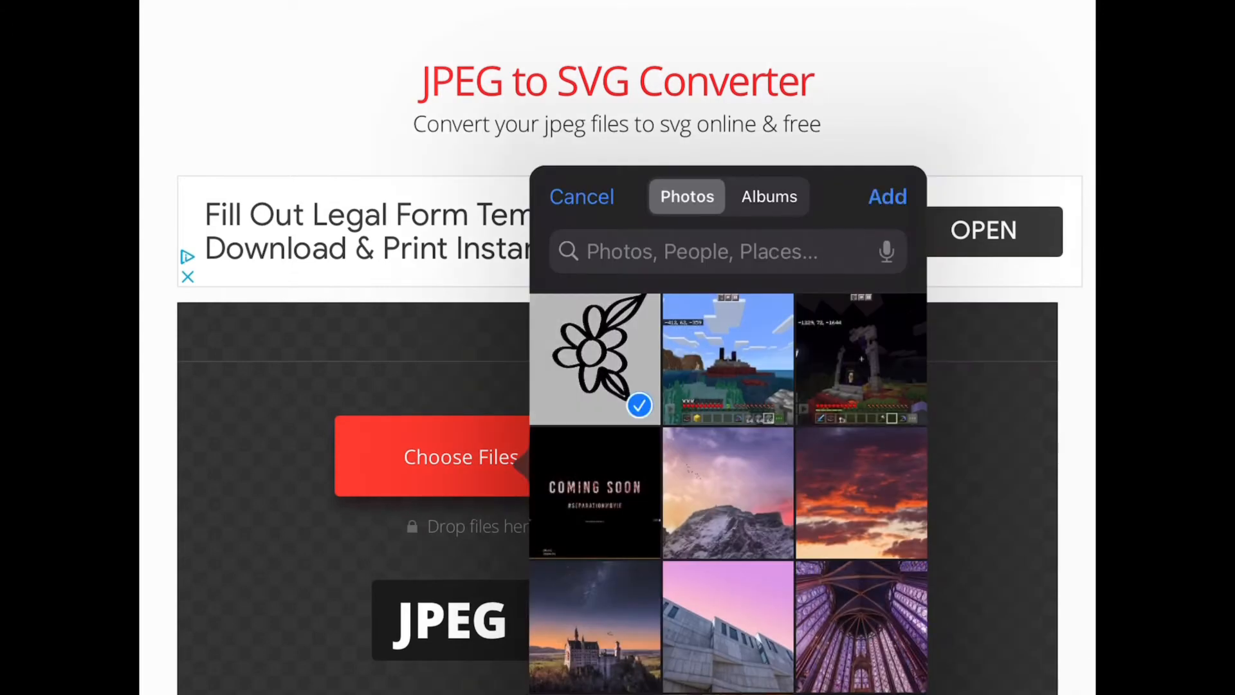
pyautogui.click(887, 197)
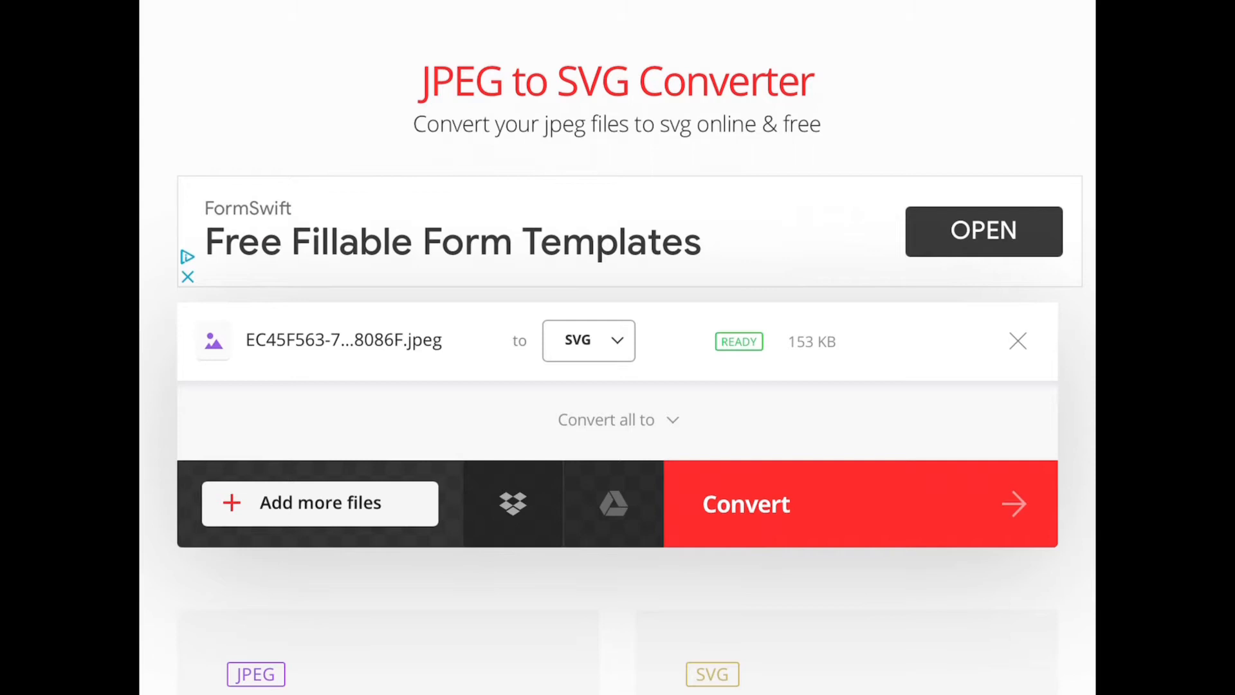
# Step: Convert the flower JPEG to a 5.50 KB SVG and confirm its download
pyautogui.click(744, 504)
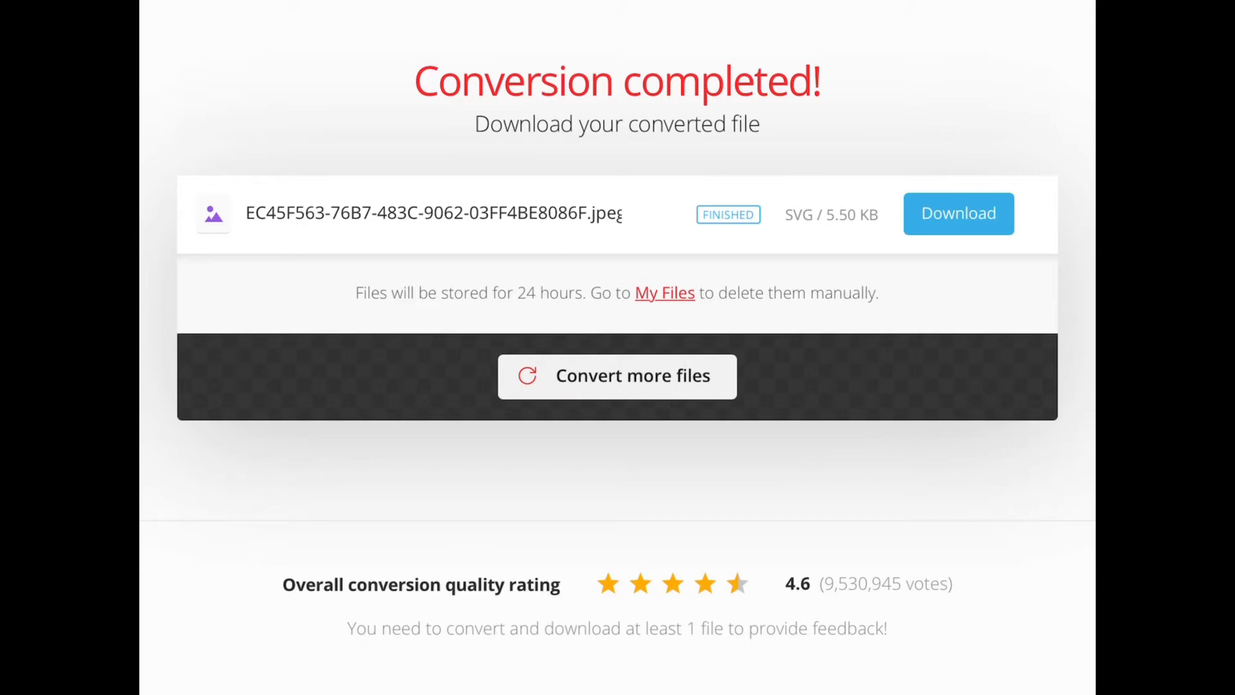
pyautogui.click(958, 213)
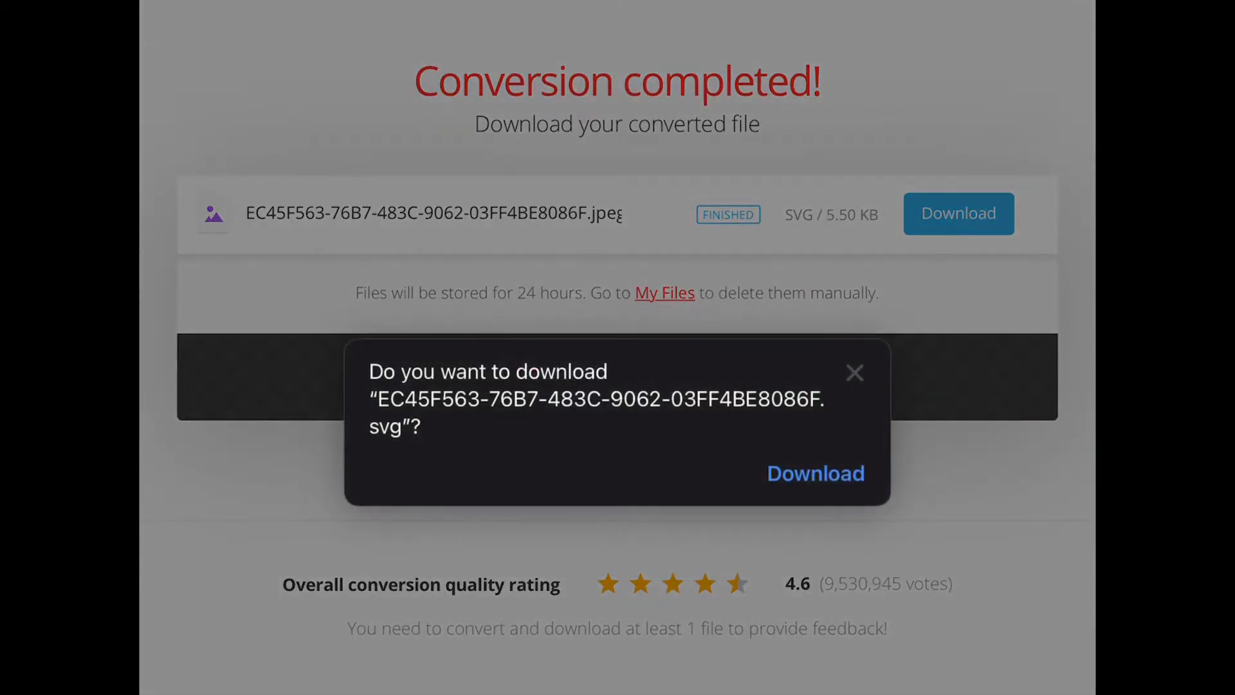
pyautogui.click(815, 472)
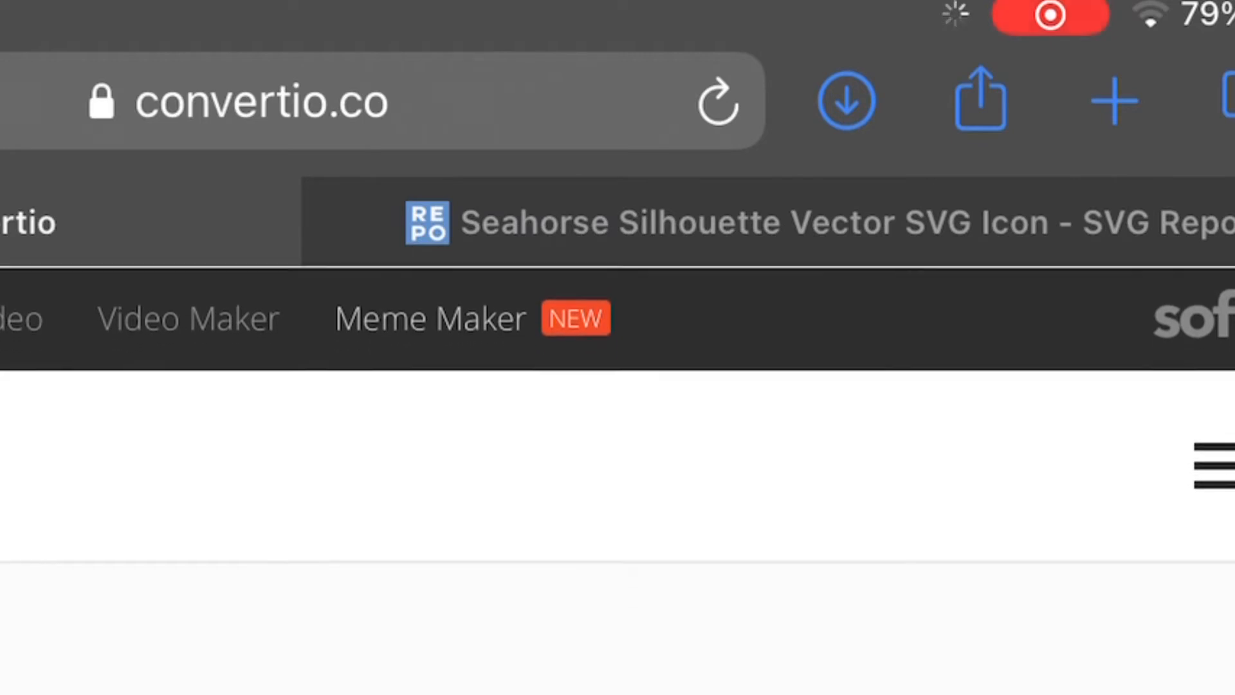
# Step: Upload the flower SVG with the image name 'Flow' and select it from Uploaded images
pyautogui.click(848, 100)
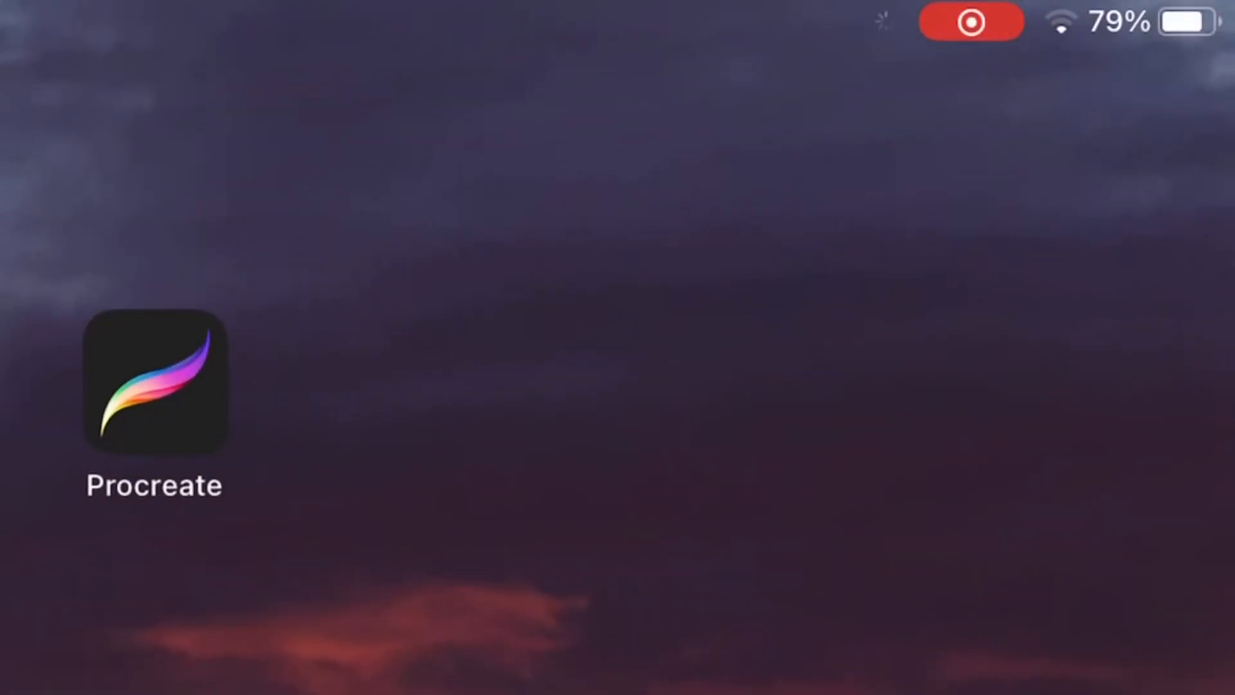
pyautogui.click(154, 381)
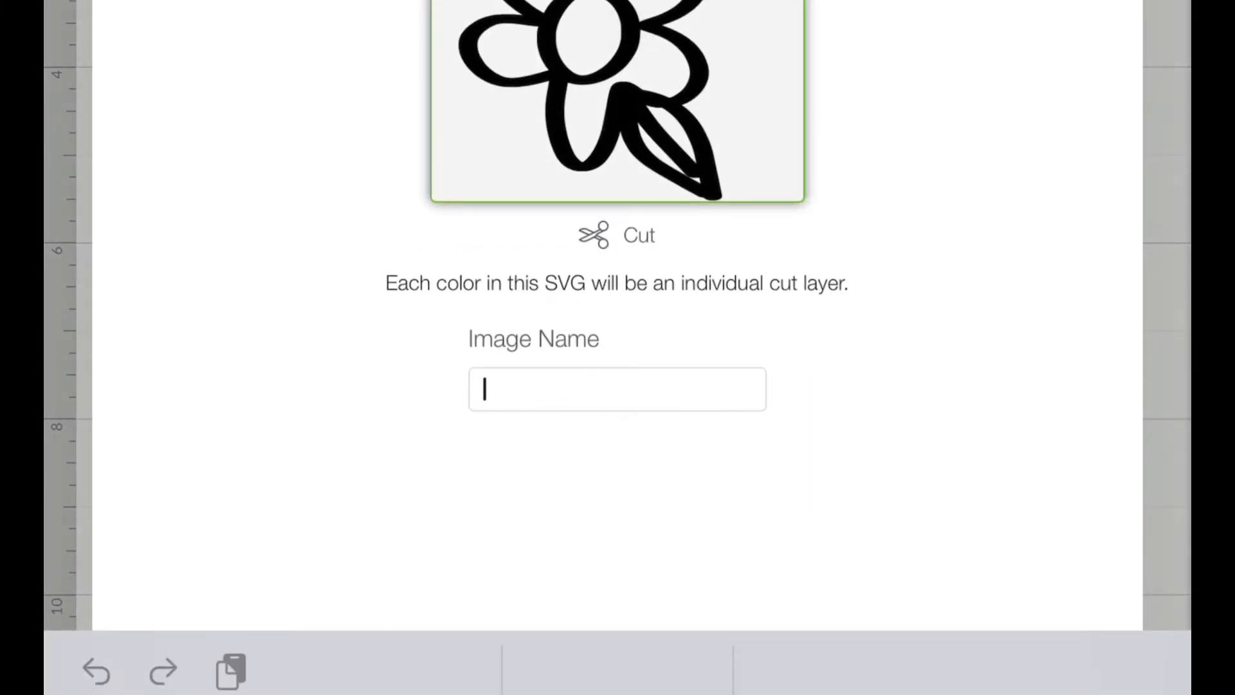
pyautogui.write('Flow')
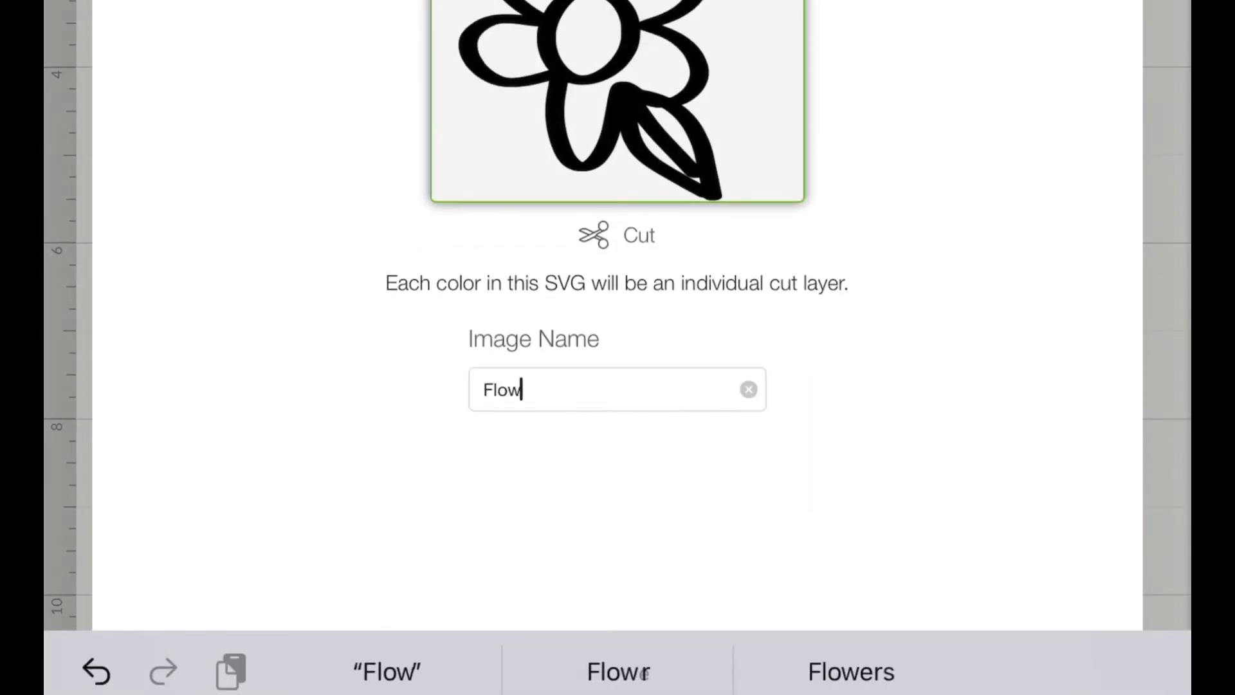
pyautogui.click(617, 671)
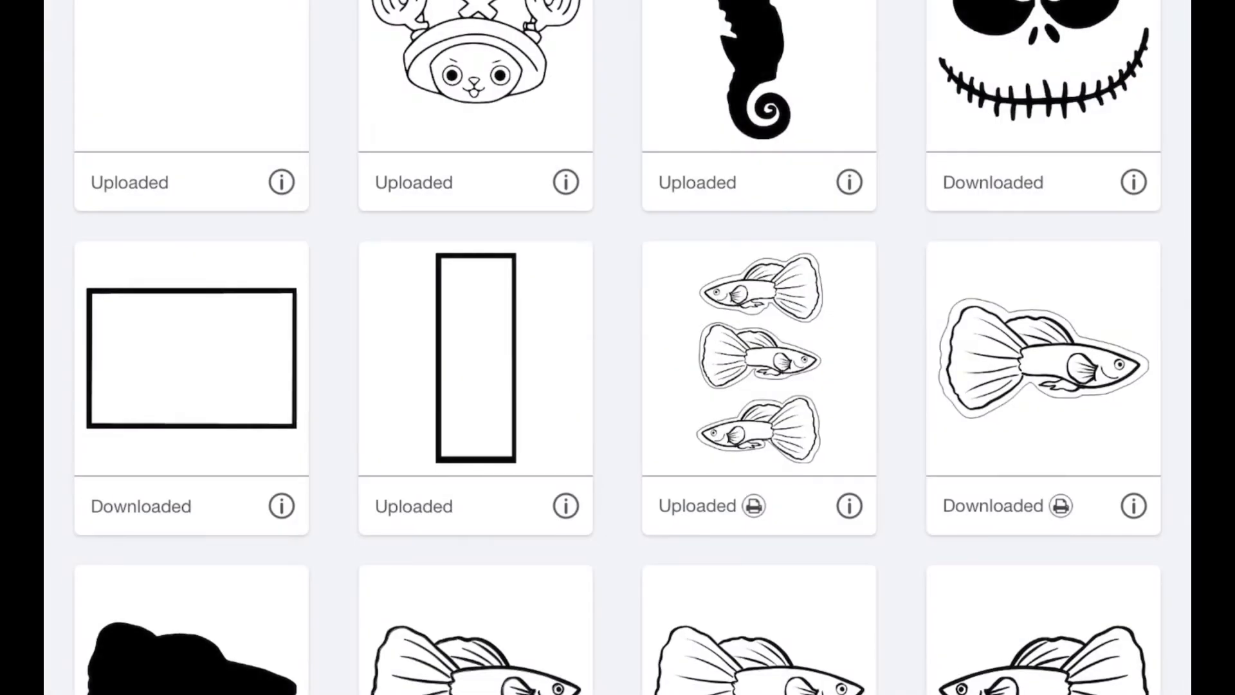
pyautogui.click(190, 75)
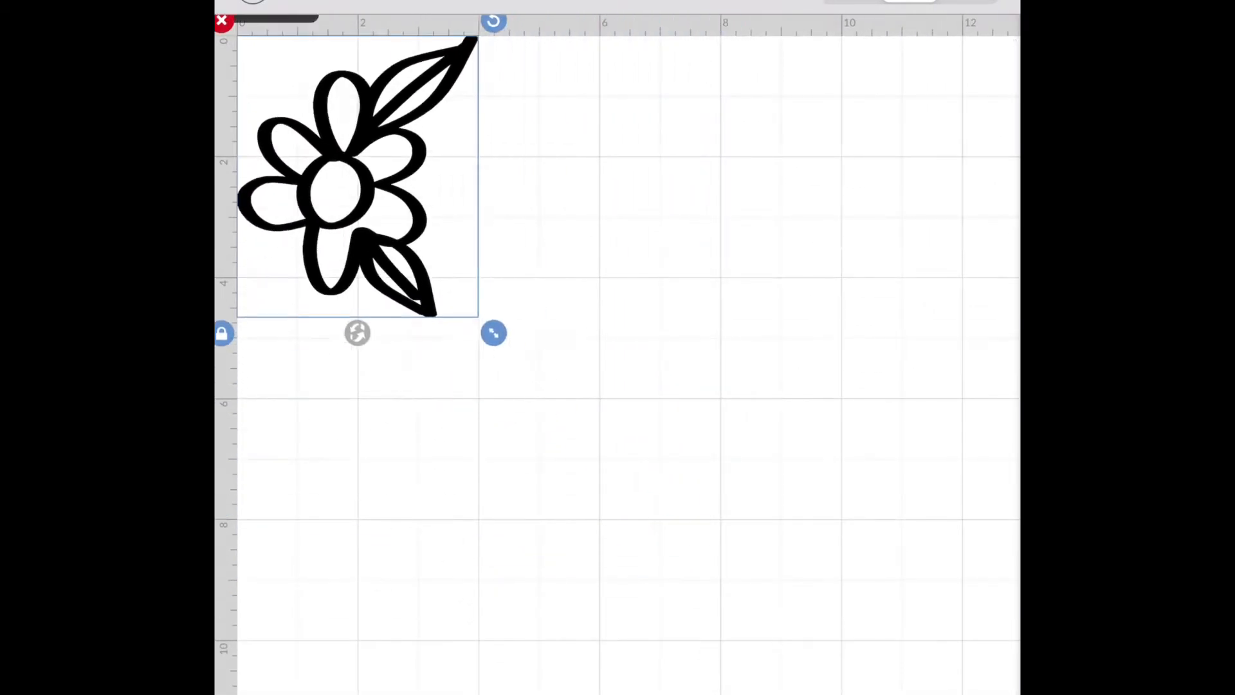
# Step: Try the Draw linetype on the flower, then apply Cut with light pink material colour
pyautogui.click(617, 241)
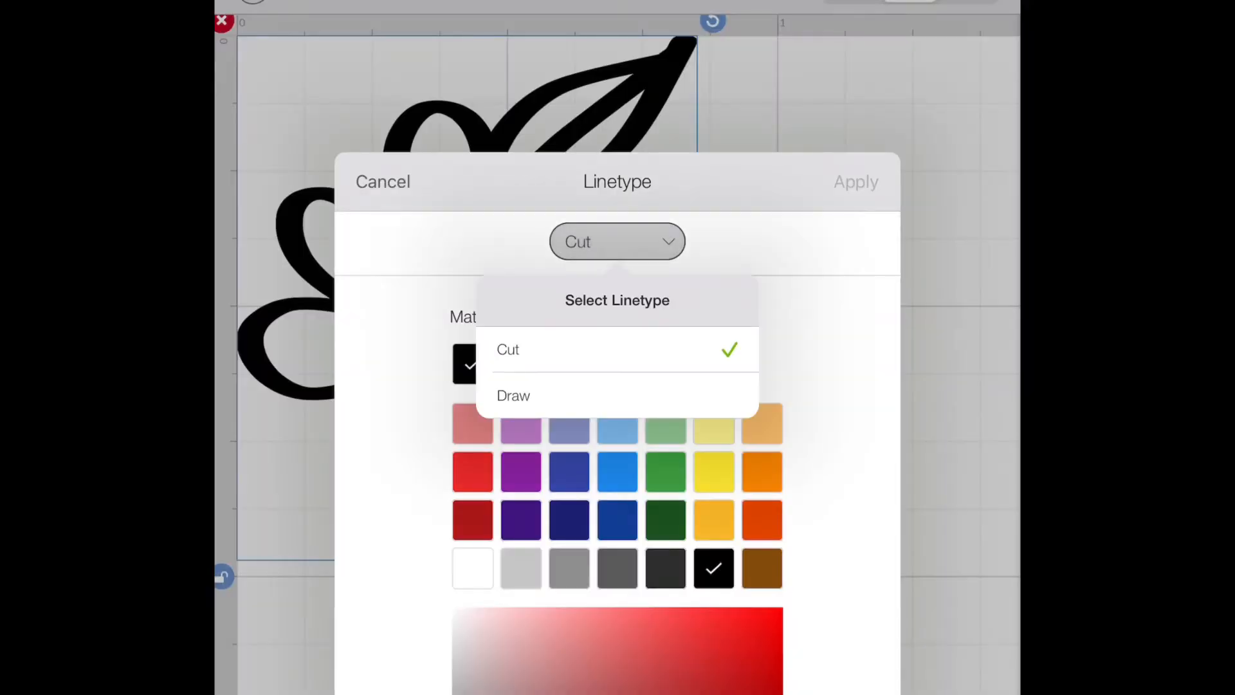
pyautogui.click(513, 395)
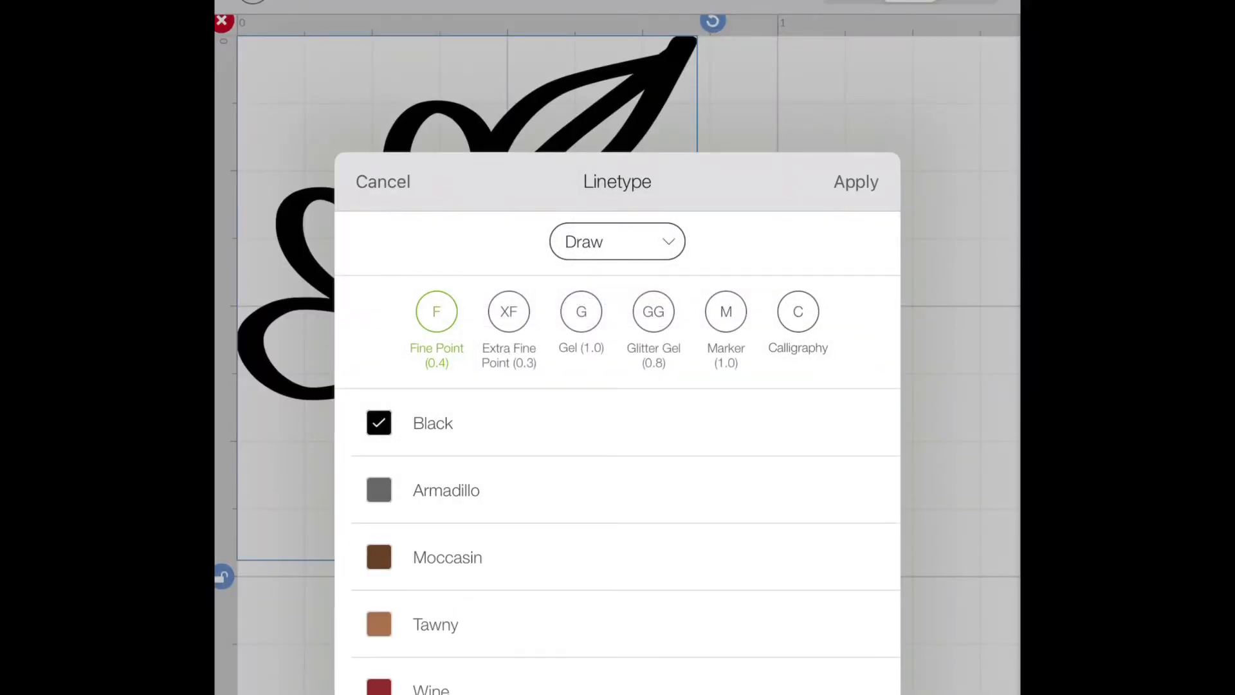
pyautogui.click(855, 182)
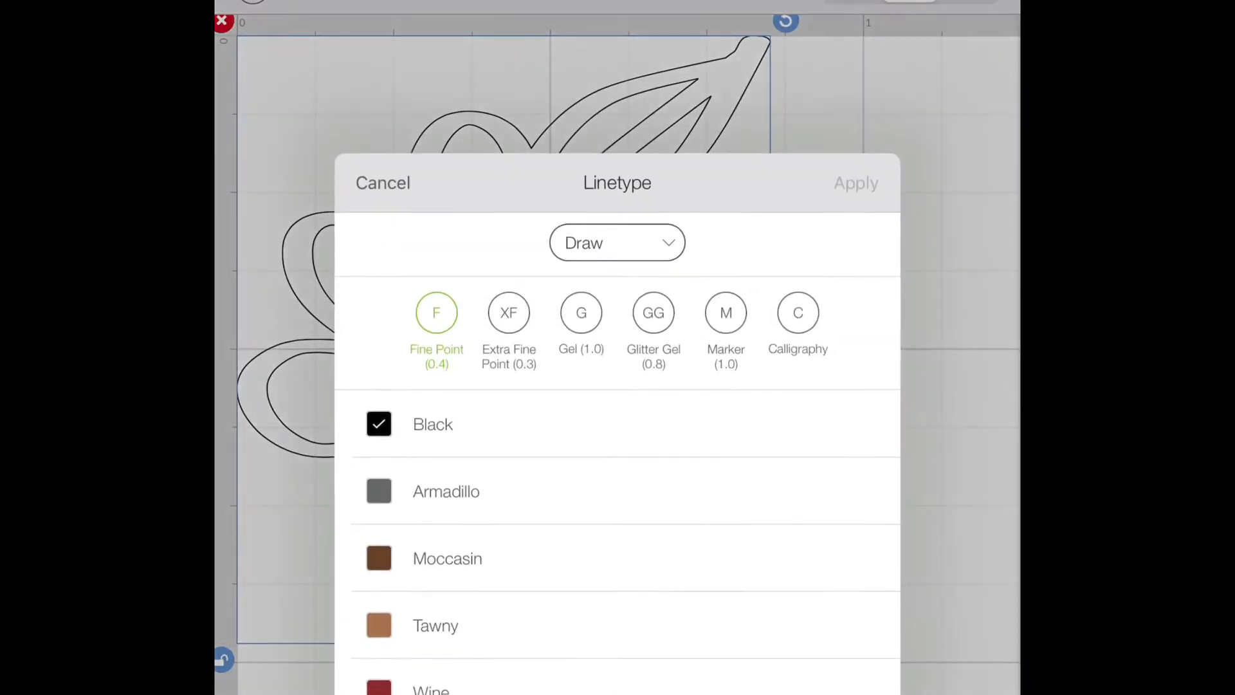
pyautogui.click(617, 242)
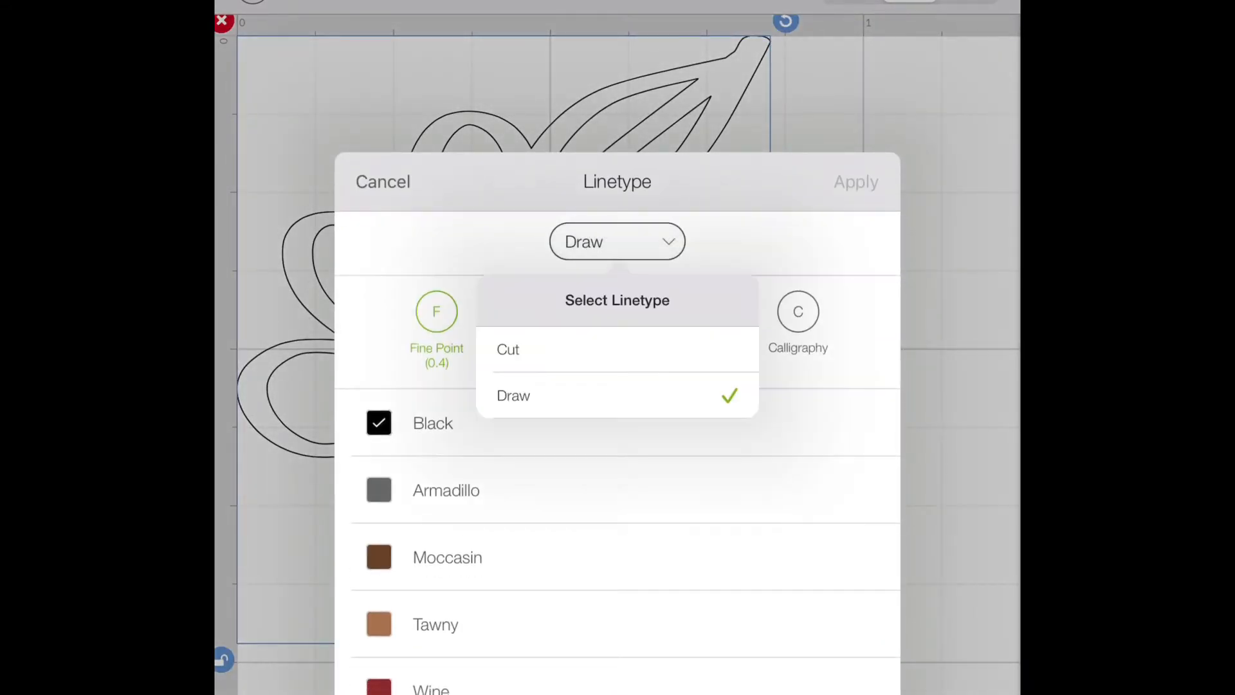
pyautogui.click(508, 348)
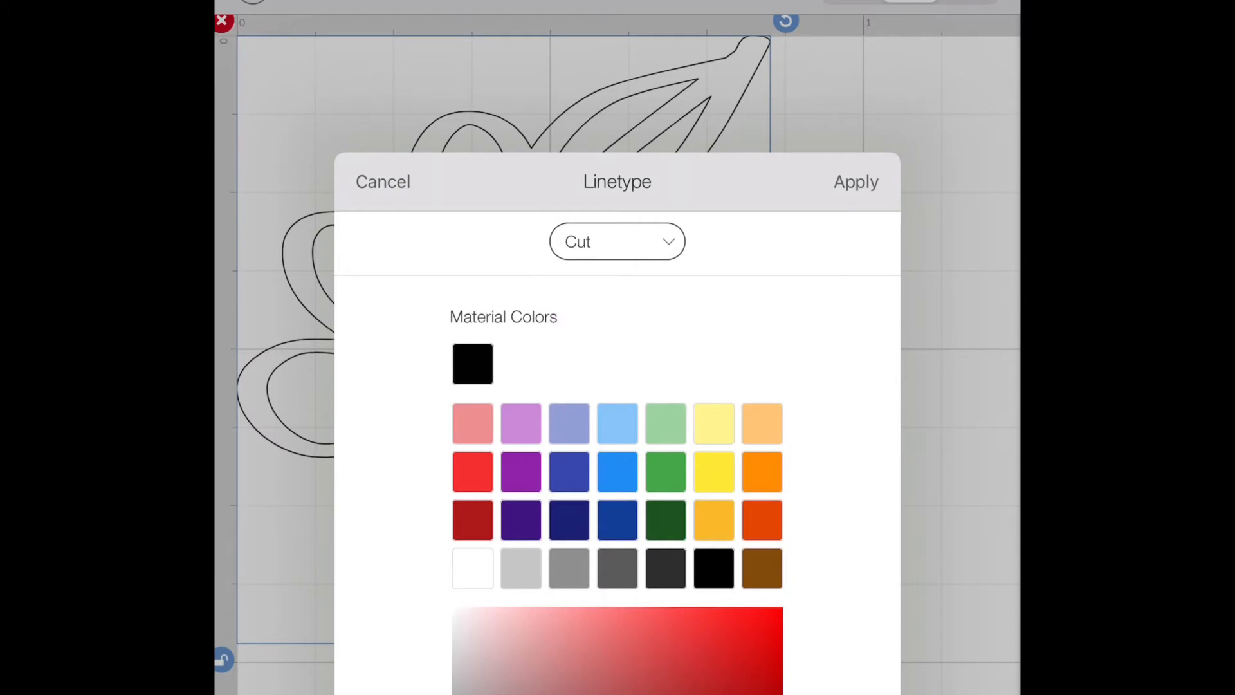
pyautogui.click(472, 423)
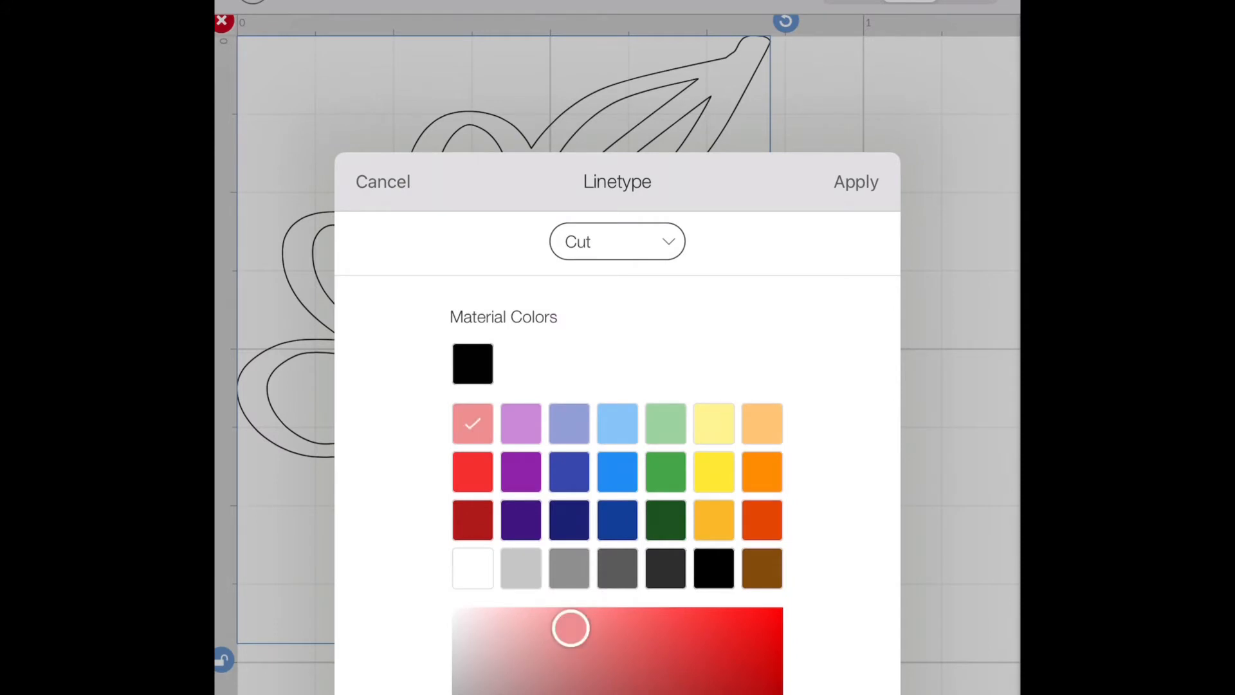
pyautogui.click(856, 181)
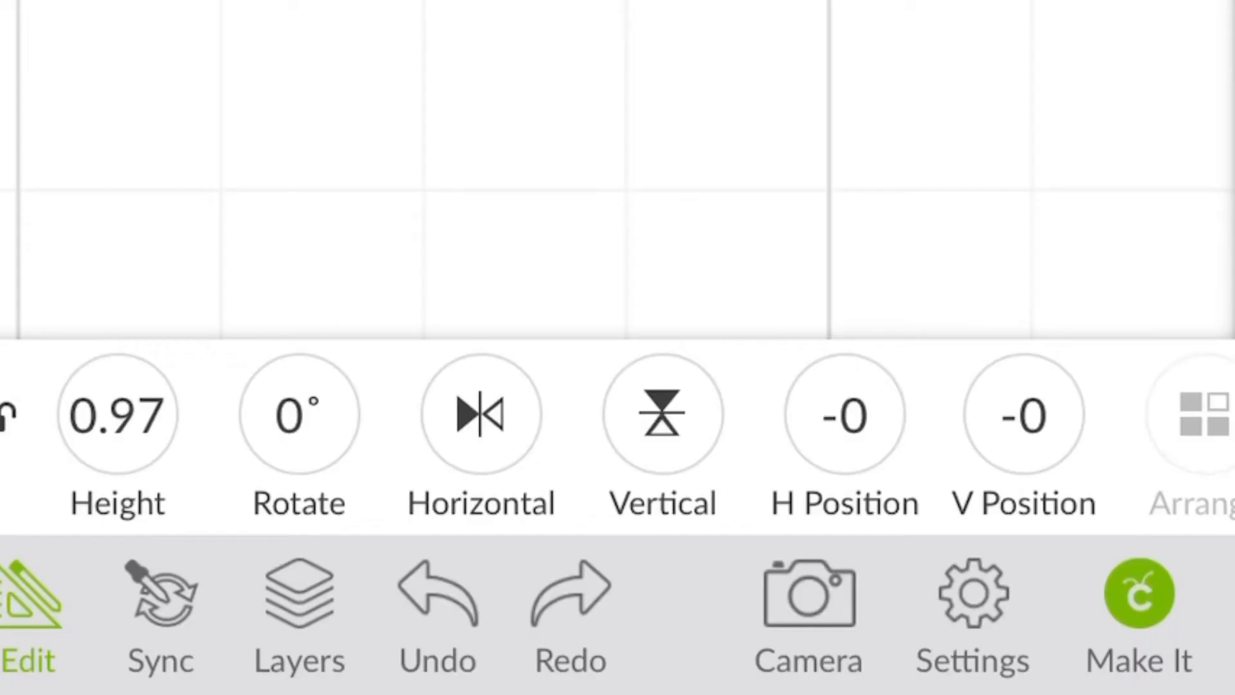
# Step: Preview the pink flower on a 4.5" x 6.5" cutting mat and open its options menu
pyautogui.click(1138, 615)
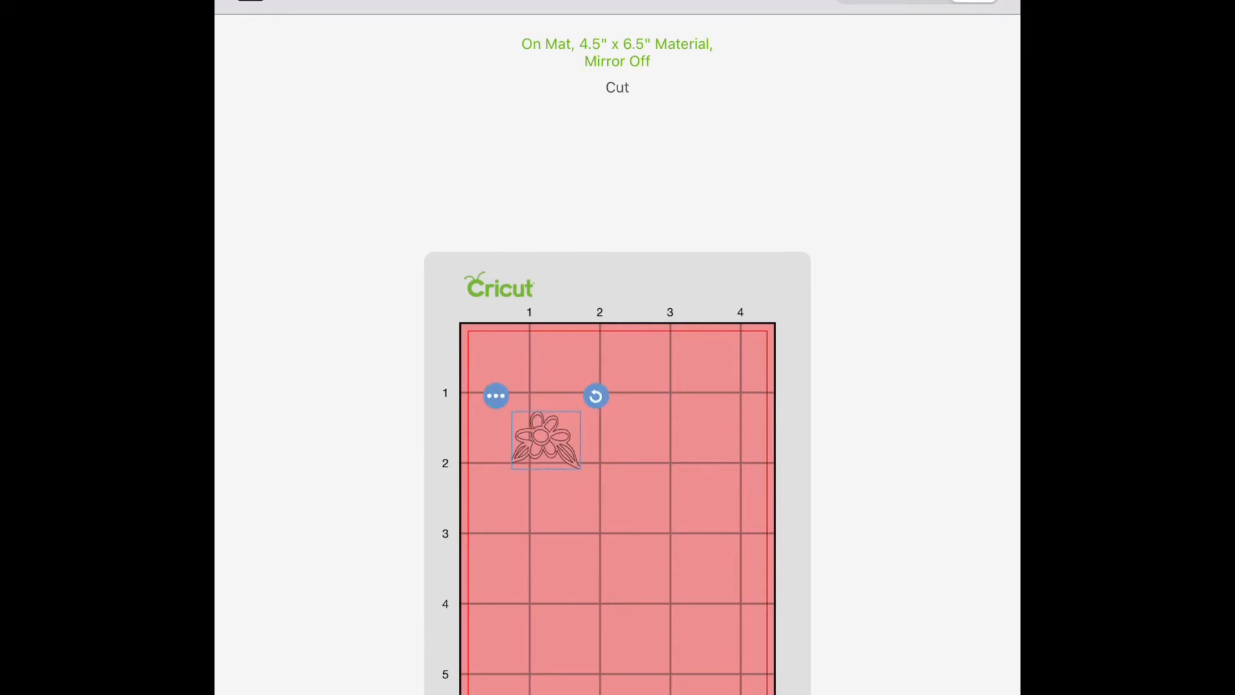
pyautogui.click(496, 394)
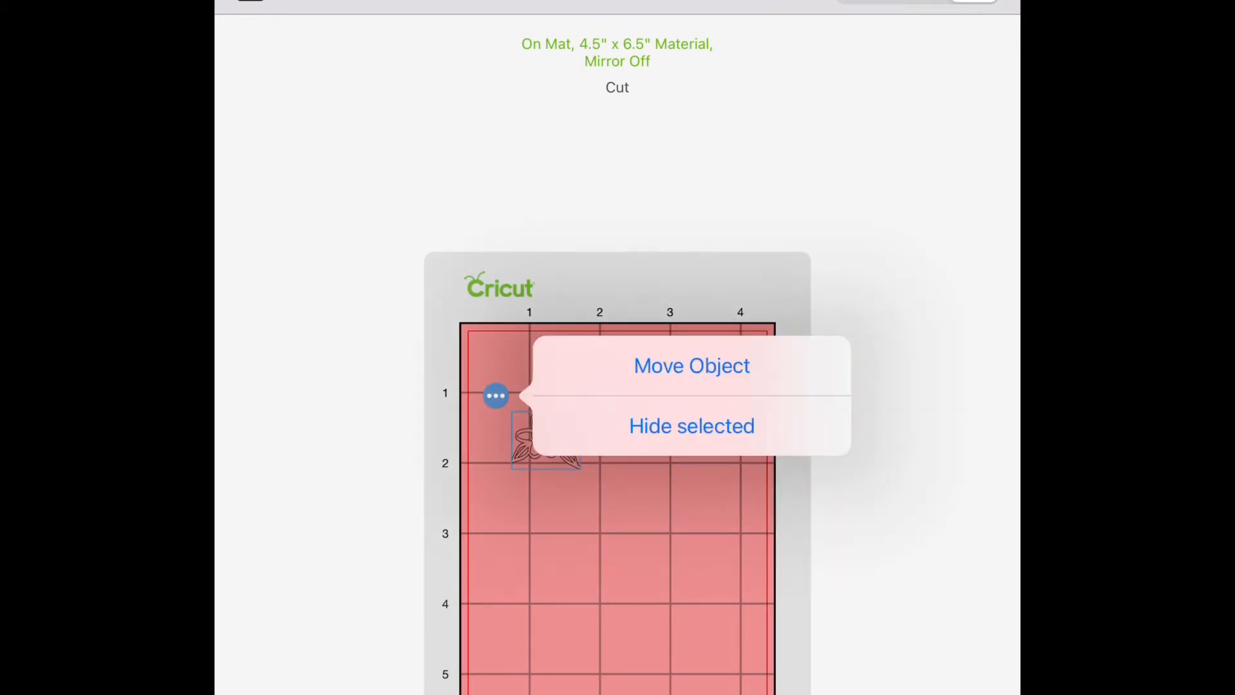
pyautogui.click(691, 366)
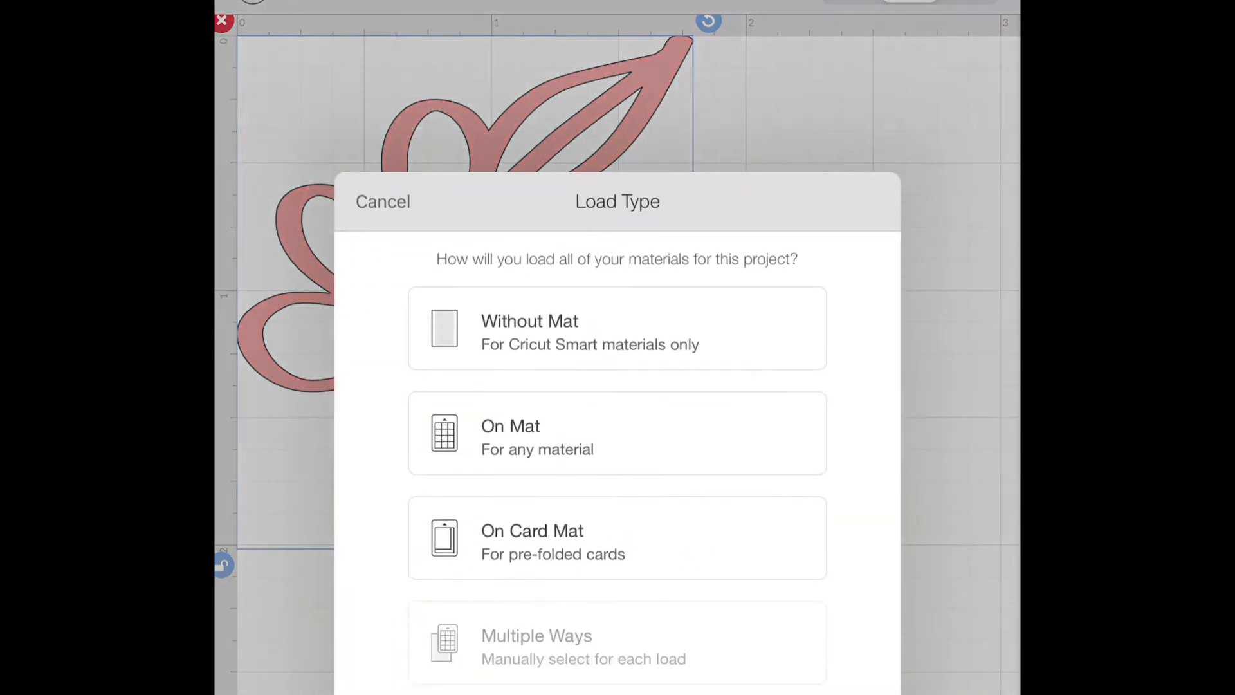
# Step: Choose On Mat loading and set the material to Smart Vinyl – Permanent
pyautogui.click(617, 432)
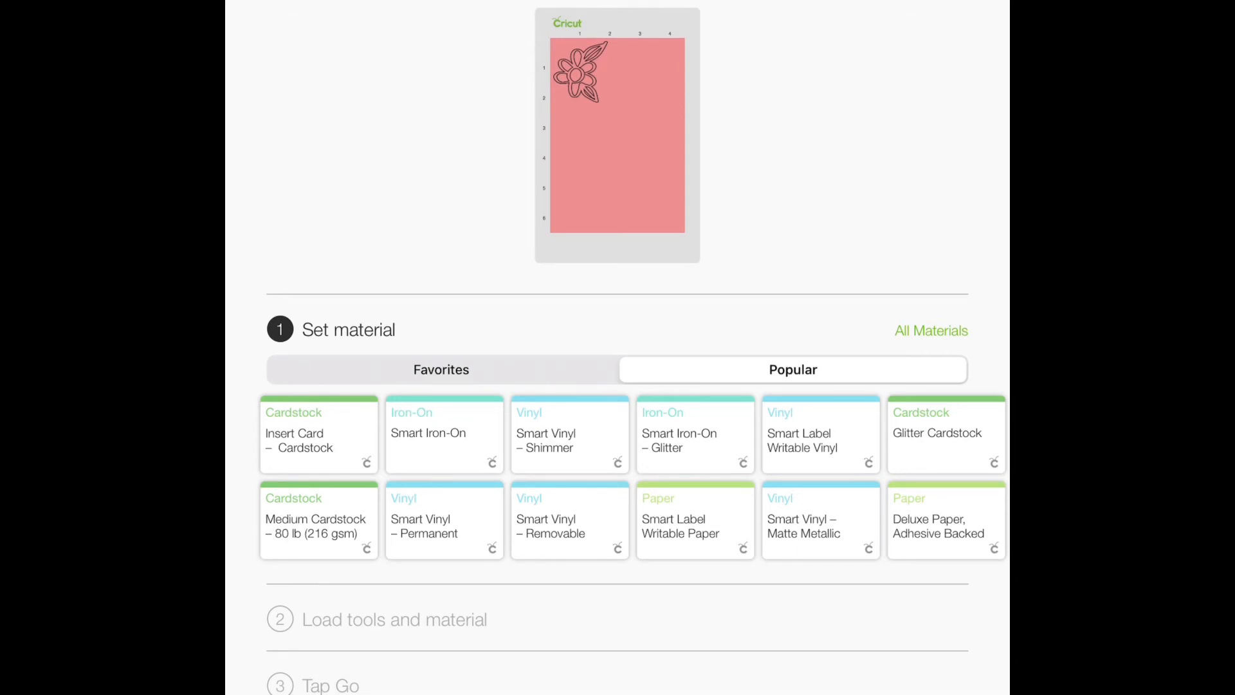
pyautogui.click(444, 520)
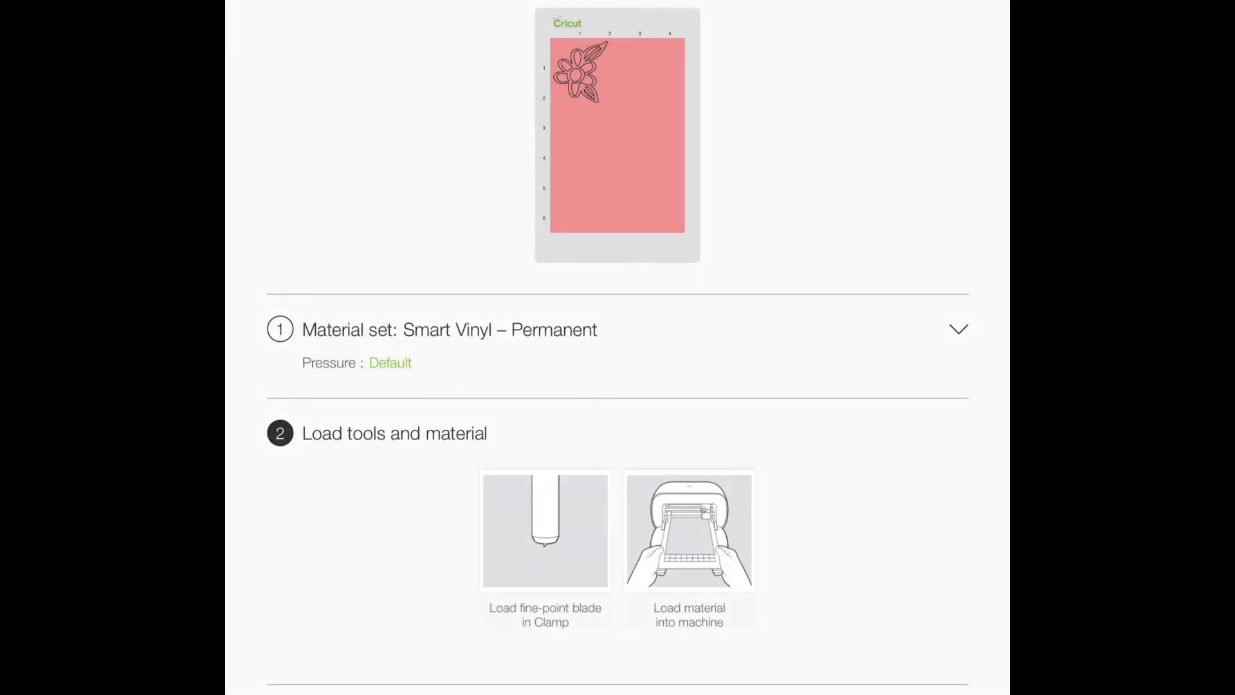